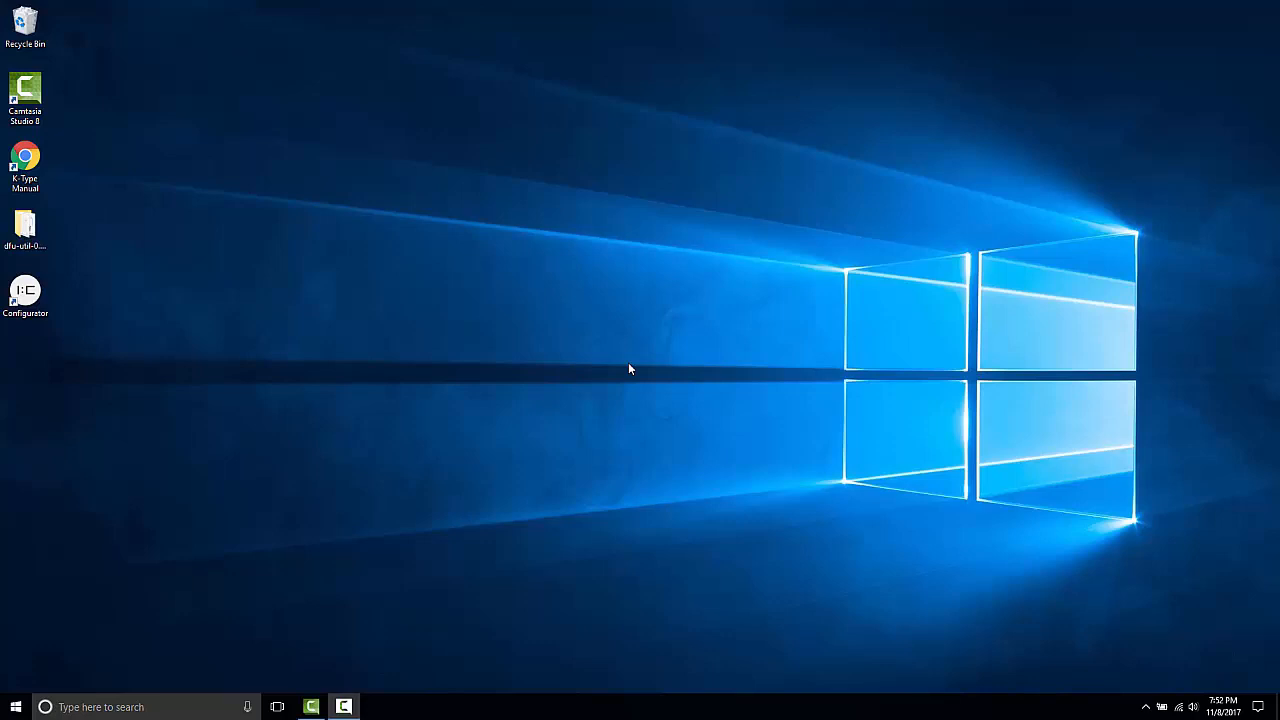
{"action": "mouse_move", "coordinate": [628, 368]}
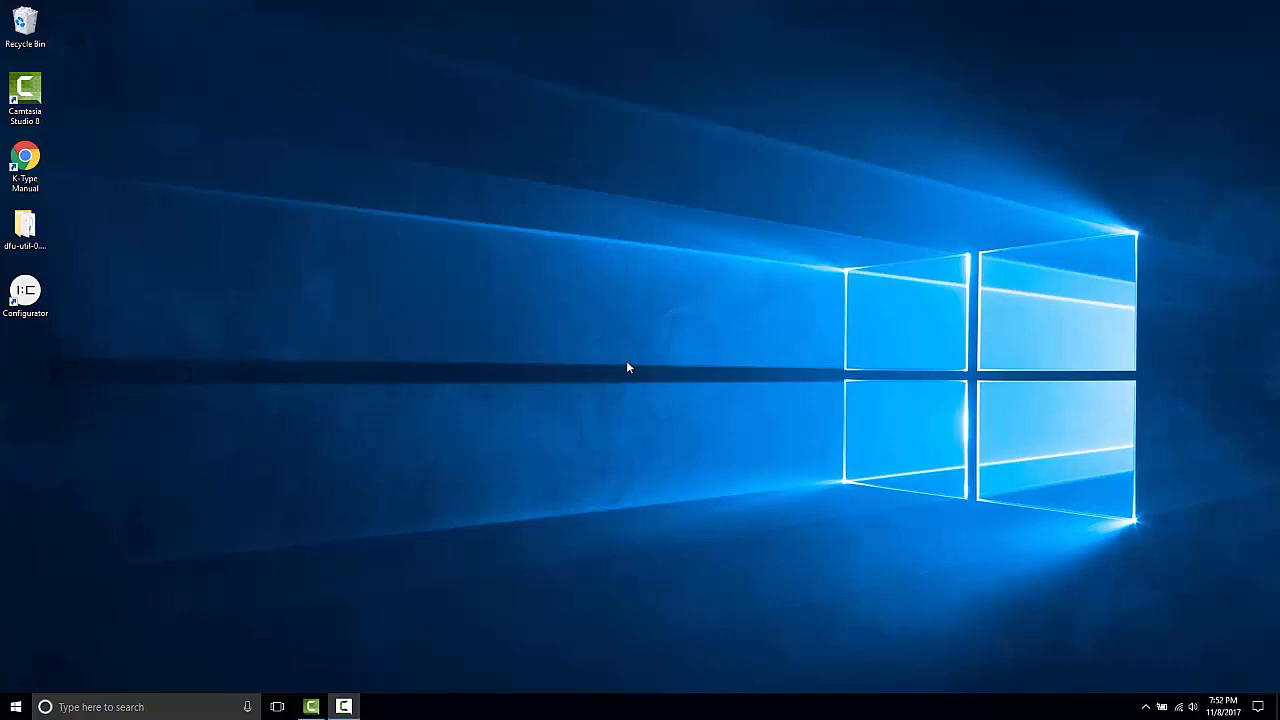
{"action": "mouse_move", "coordinate": [595, 351]}
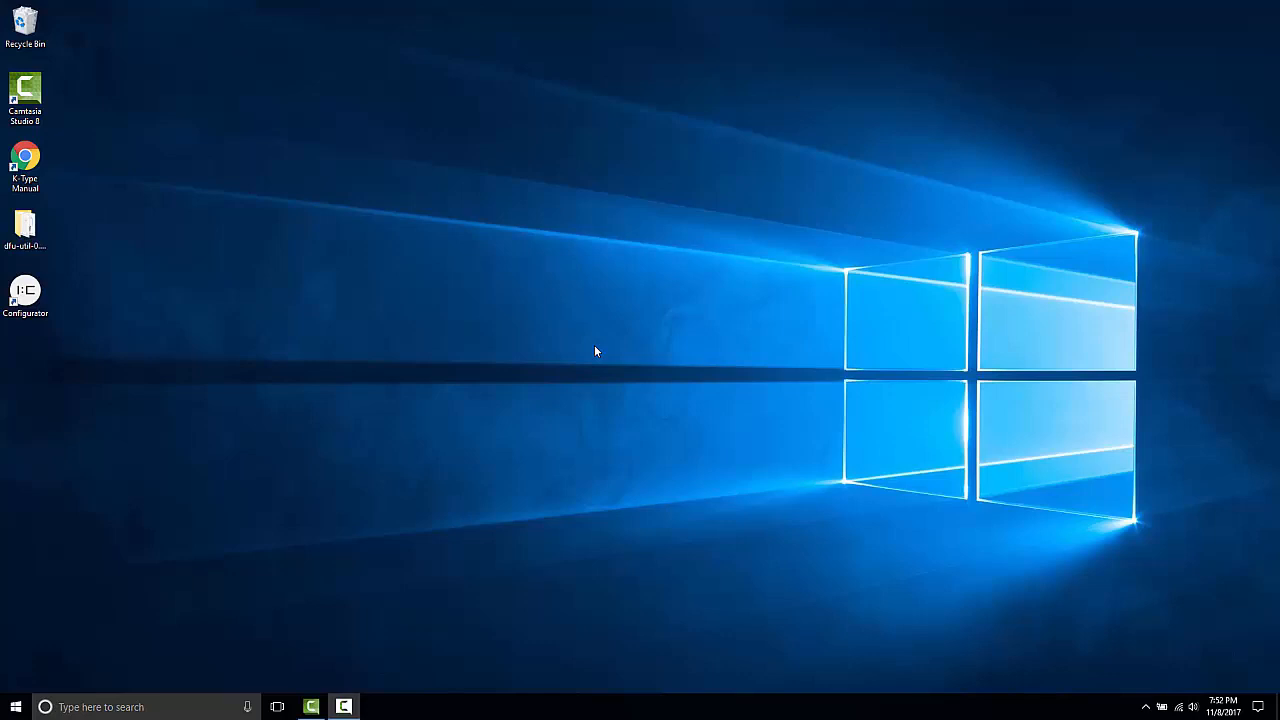
{"action": "mouse_move", "coordinate": [590, 347]}
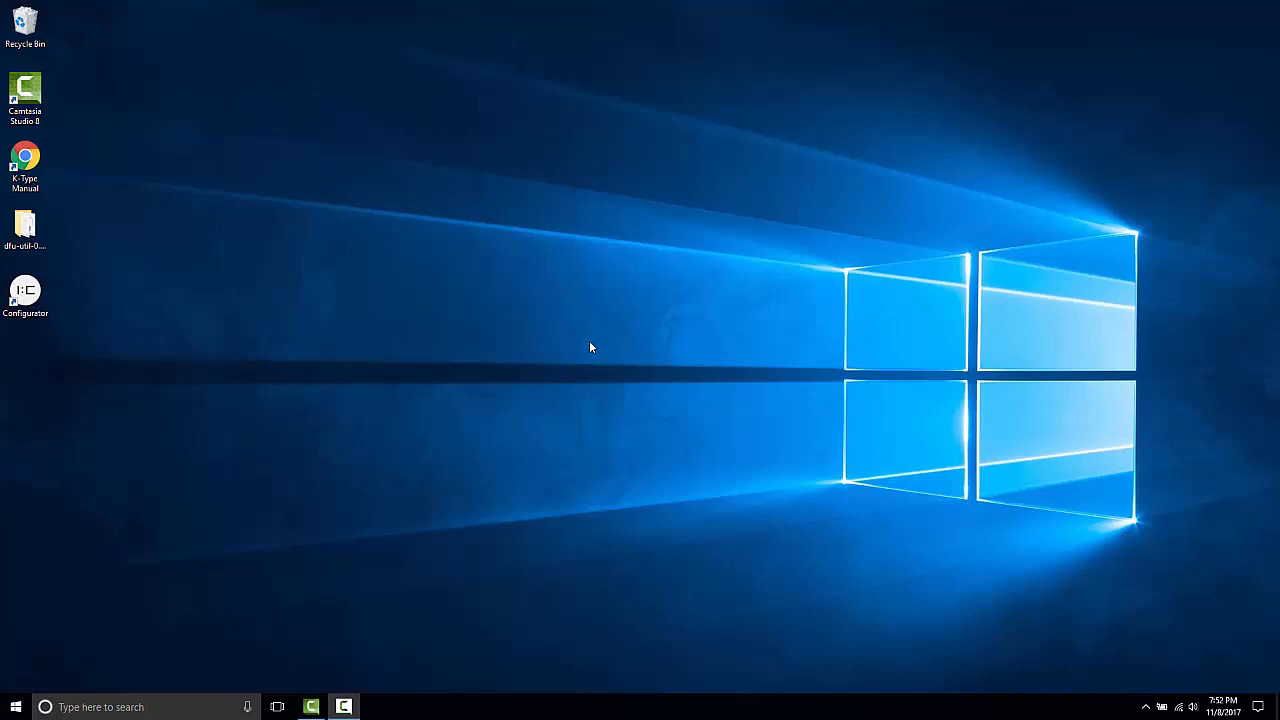
{"action": "mouse_move", "coordinate": [600, 379]}
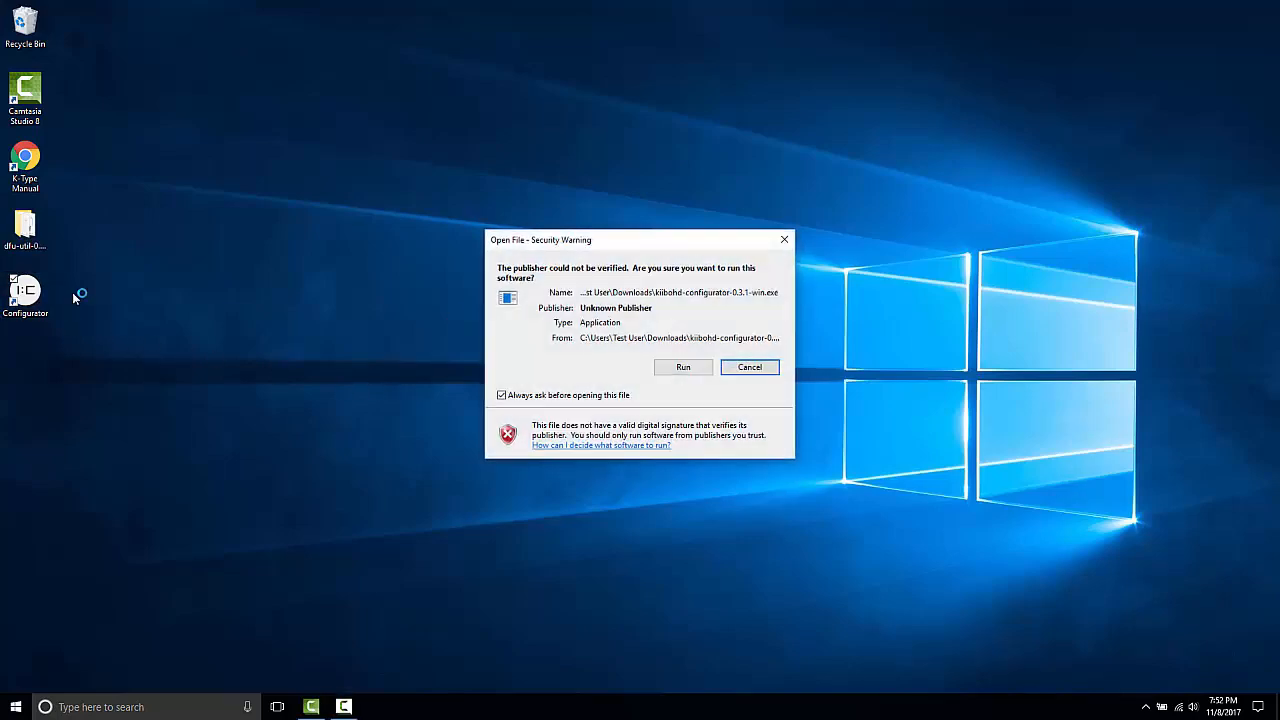
Allow the unverified Configurator to run from the security warning.
{"action": "left_click", "coordinate": [683, 367]}
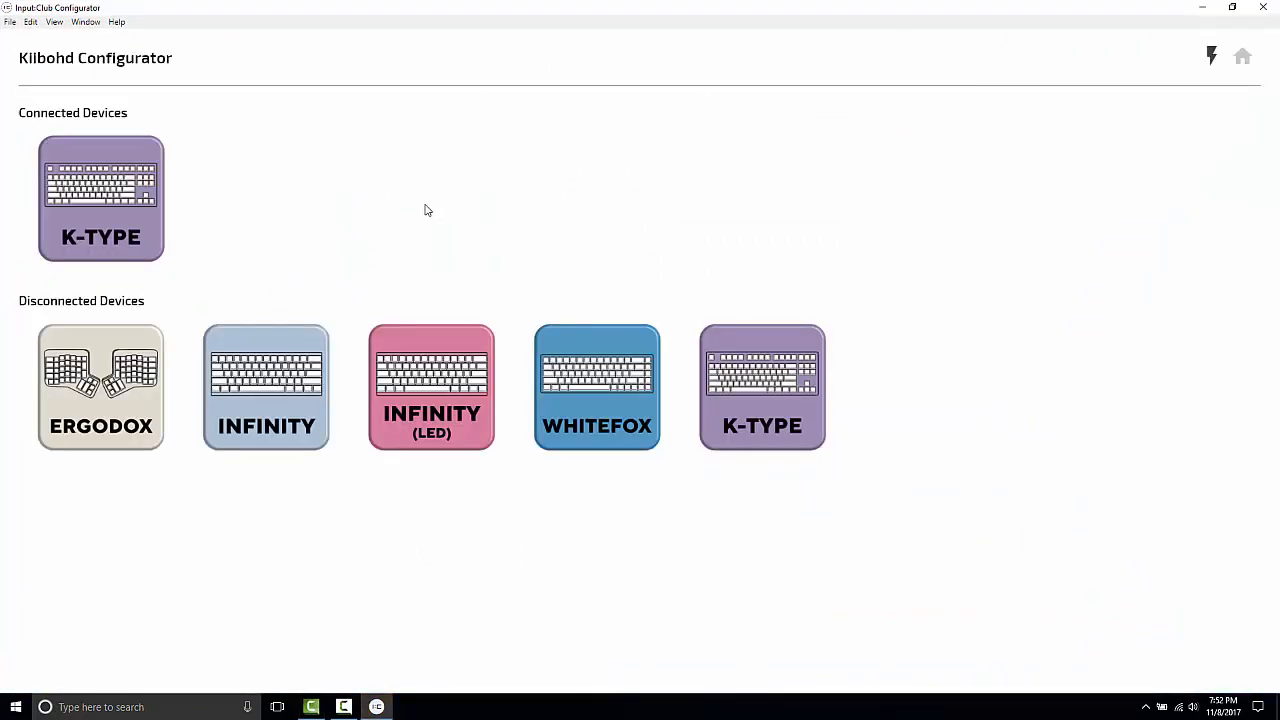
{"action": "mouse_move", "coordinate": [461, 193]}
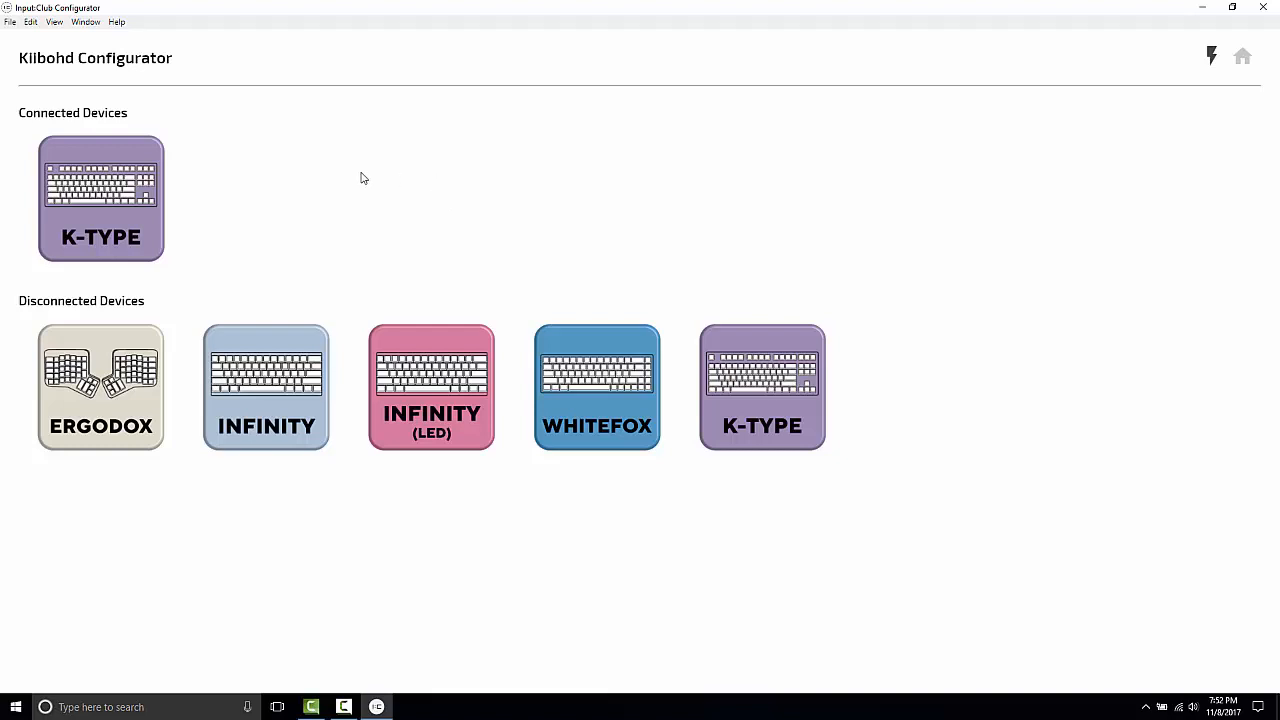
Open the K-Type's visuals tab and delete the rainbow_wave visualization.
{"action": "left_click", "coordinate": [100, 197]}
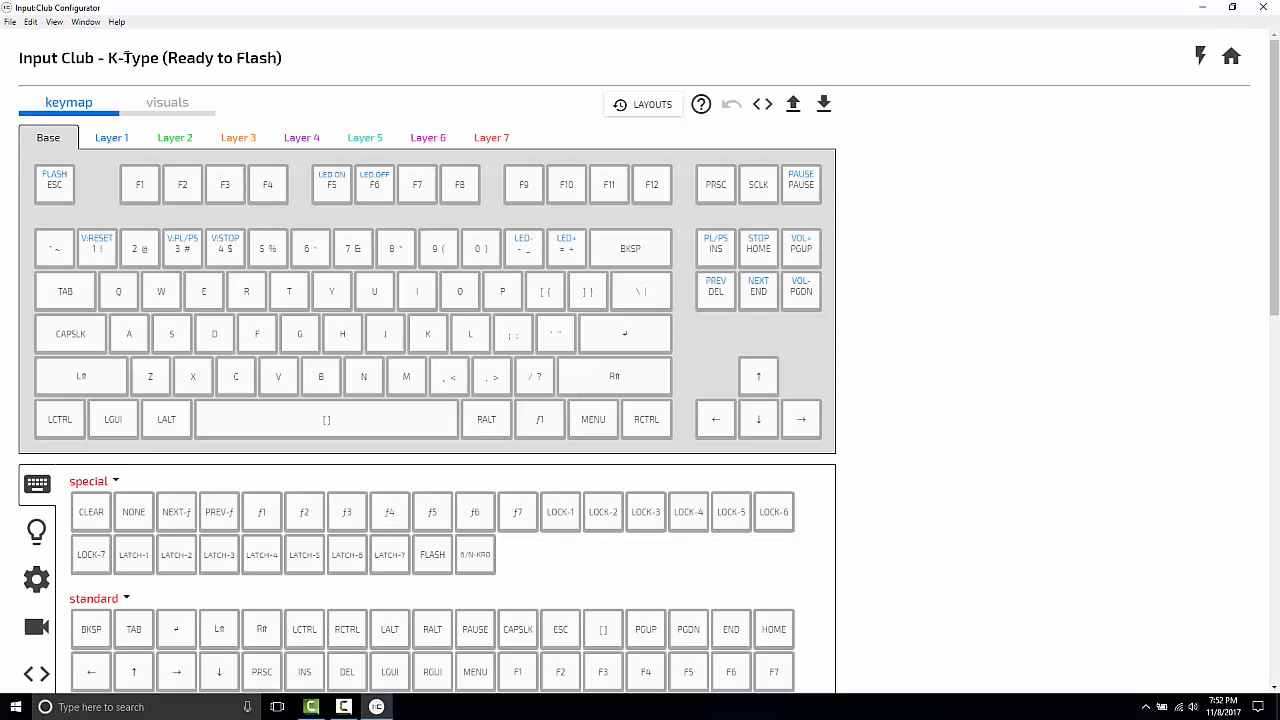
{"action": "mouse_move", "coordinate": [325, 117]}
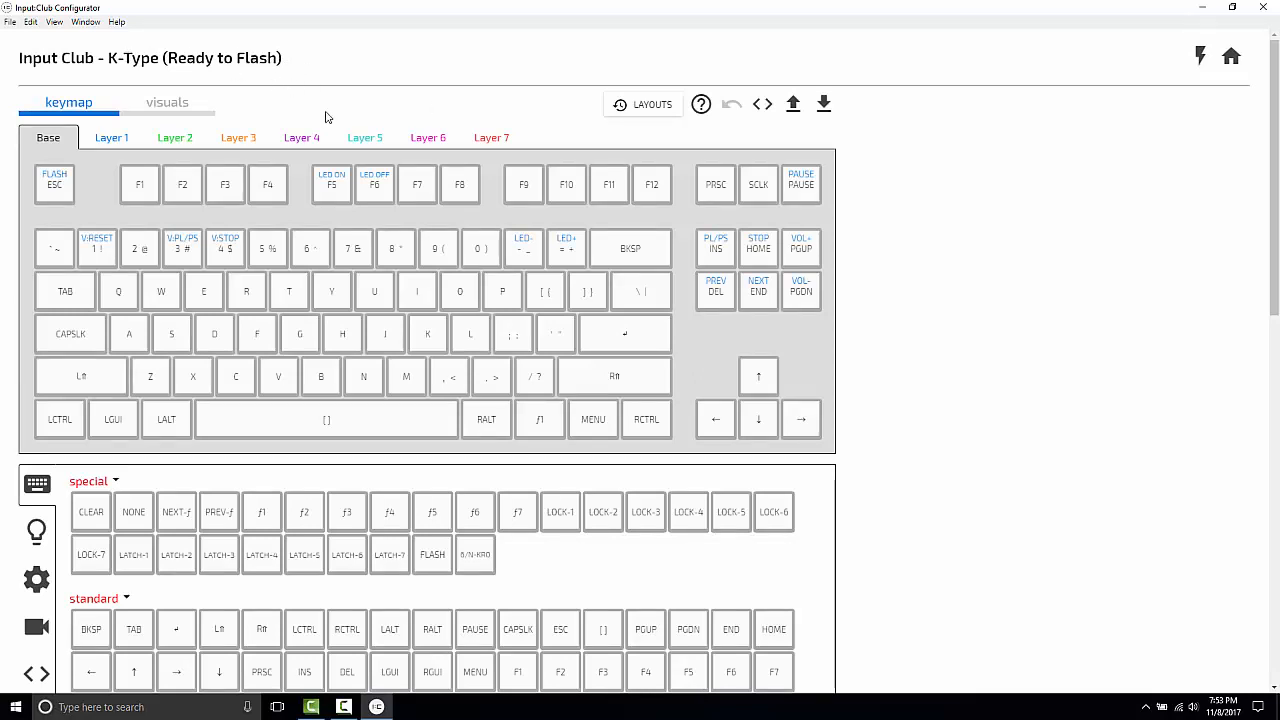
{"action": "mouse_move", "coordinate": [167, 102]}
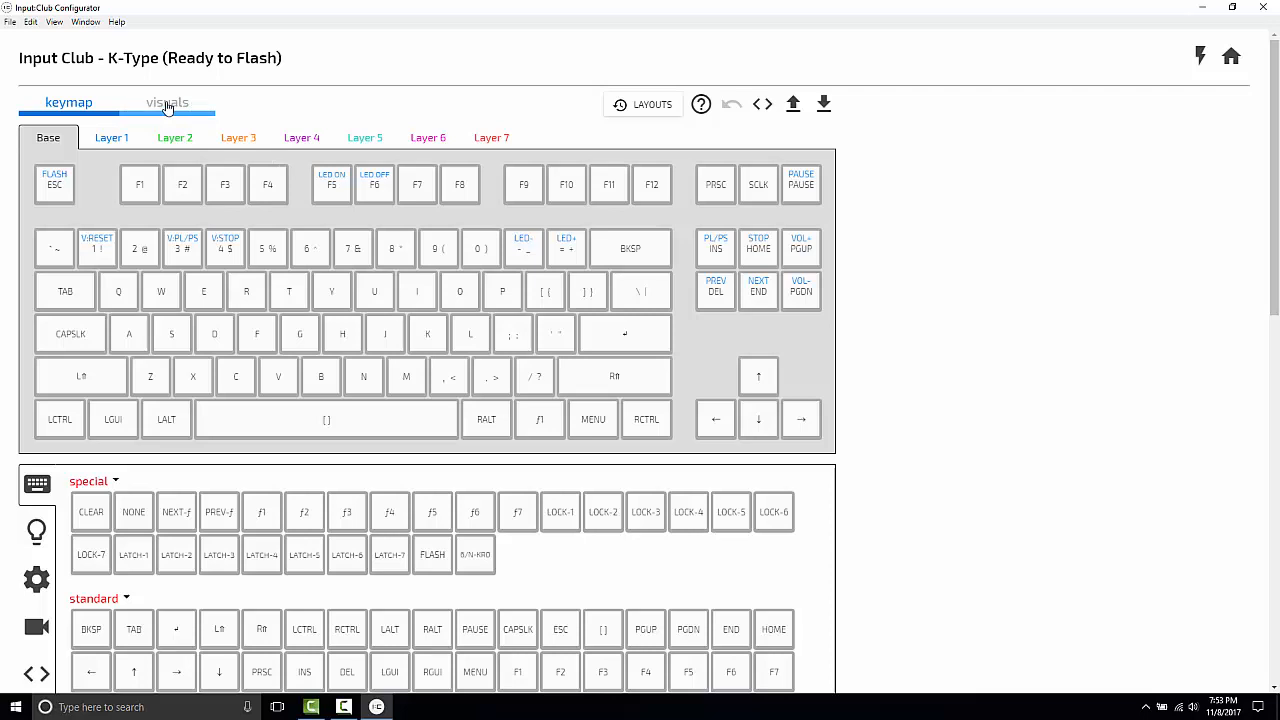
{"action": "left_click", "coordinate": [167, 102]}
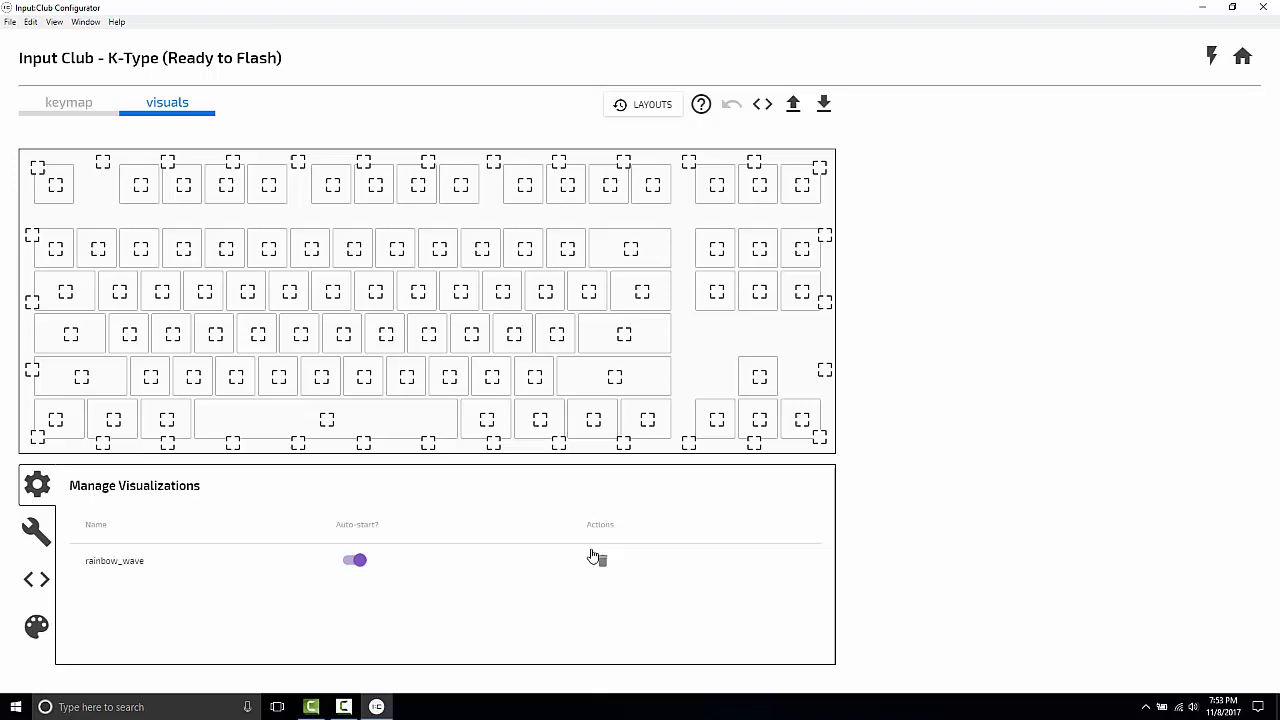
{"action": "left_click", "coordinate": [597, 558]}
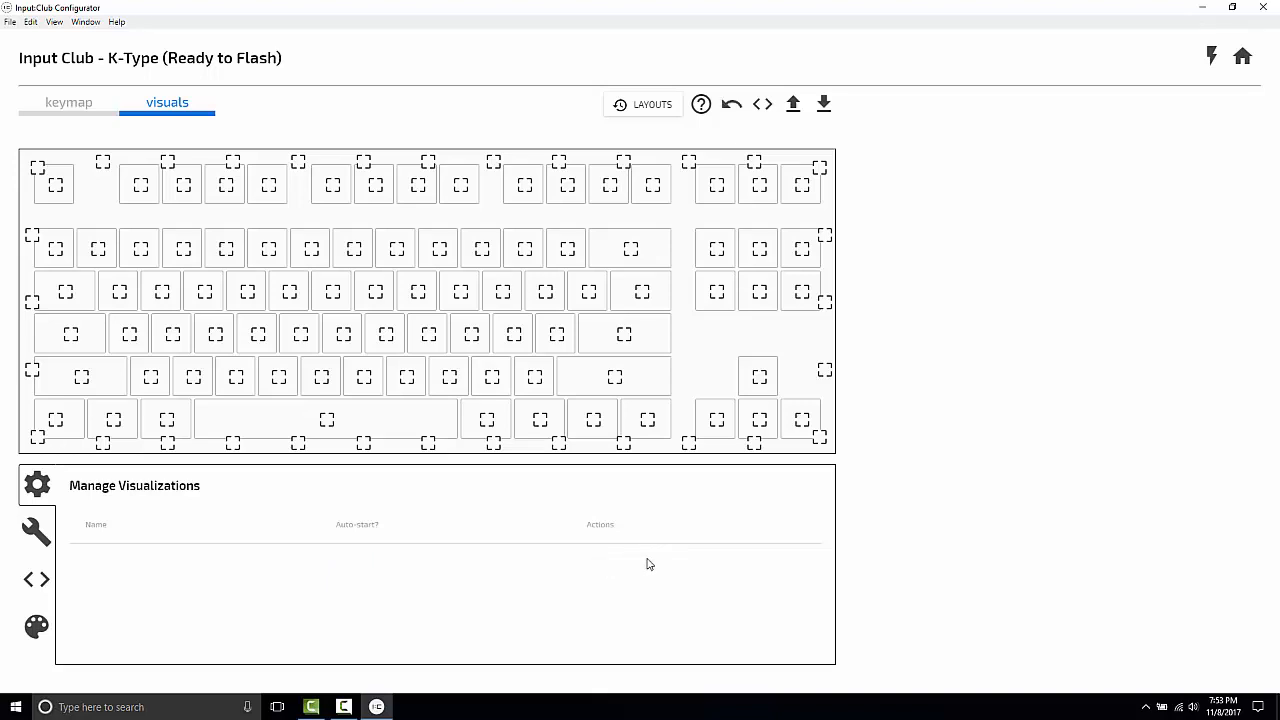
{"action": "mouse_move", "coordinate": [584, 281]}
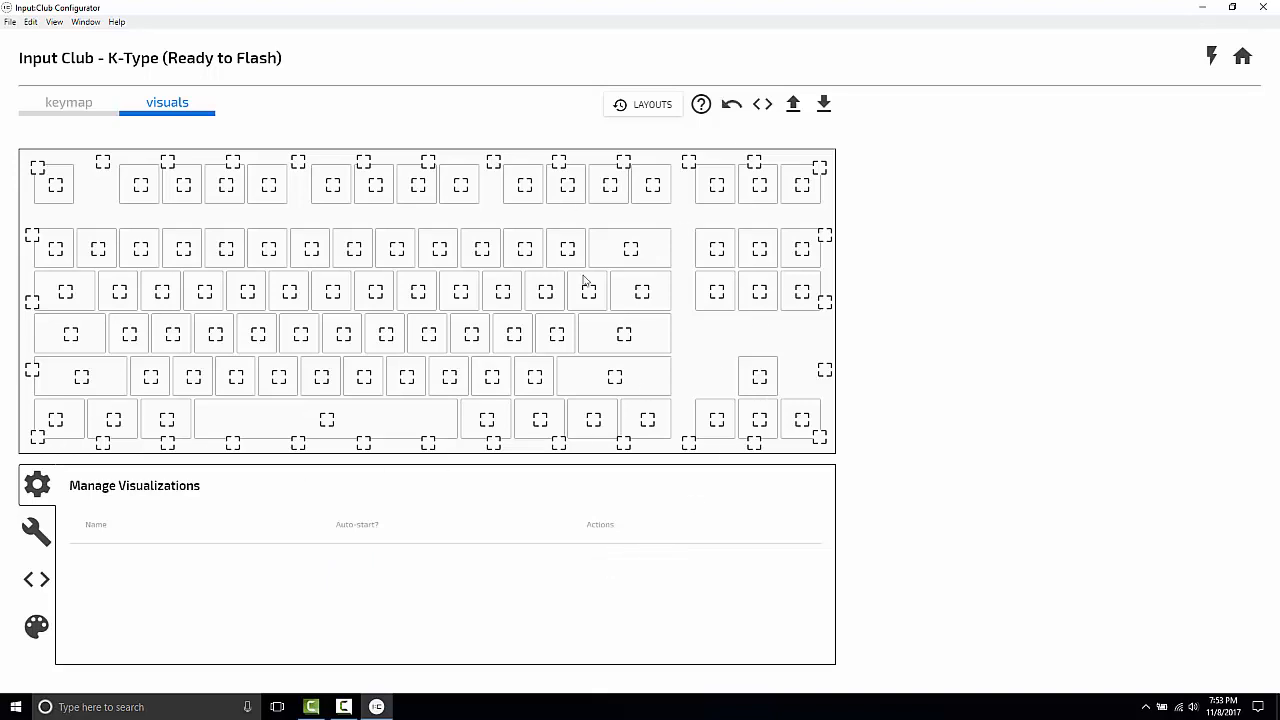
{"action": "mouse_move", "coordinate": [575, 216]}
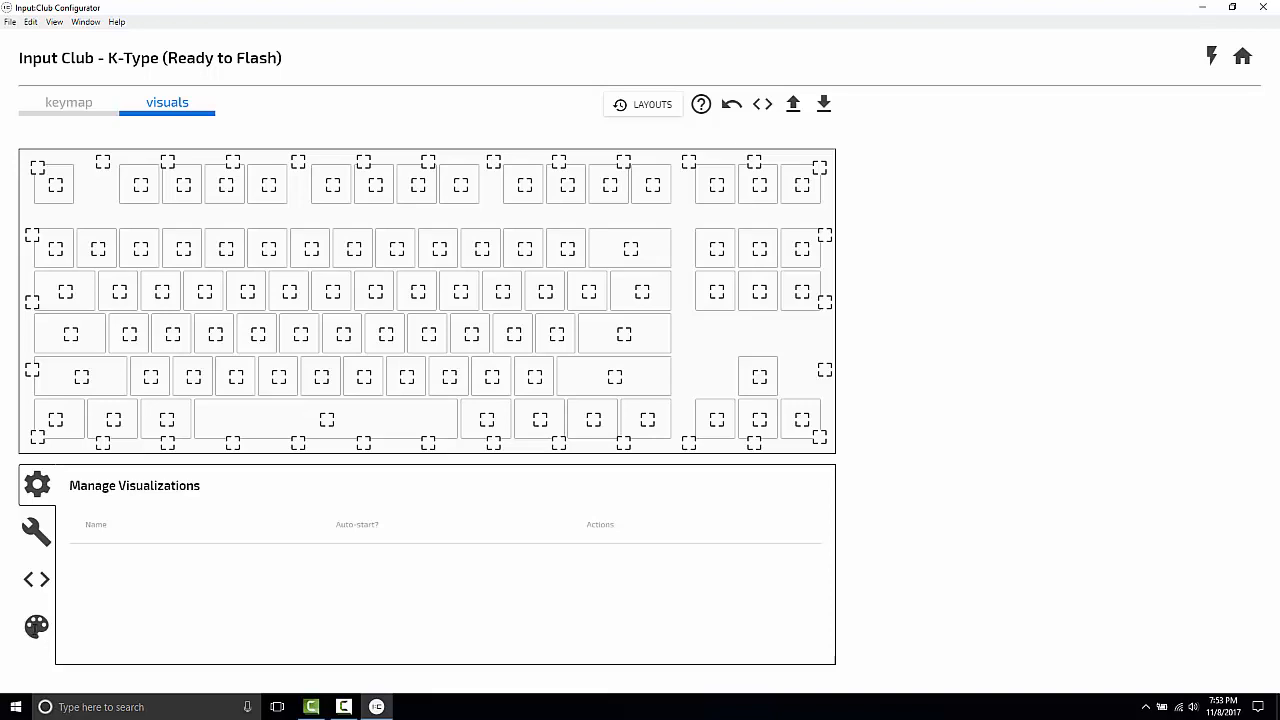
Add a static LED map named 'Test' and select its Backlighting LEDs.
{"action": "left_click", "coordinate": [36, 625]}
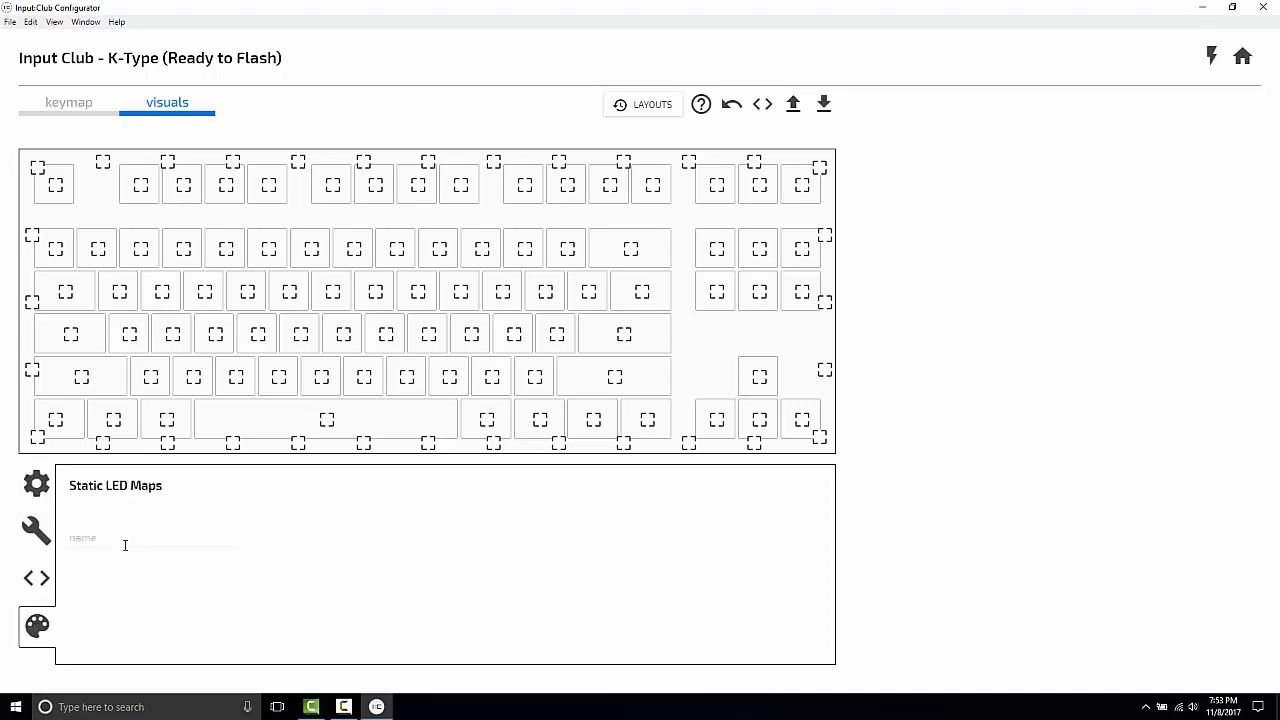
{"action": "type", "text": "Te"}
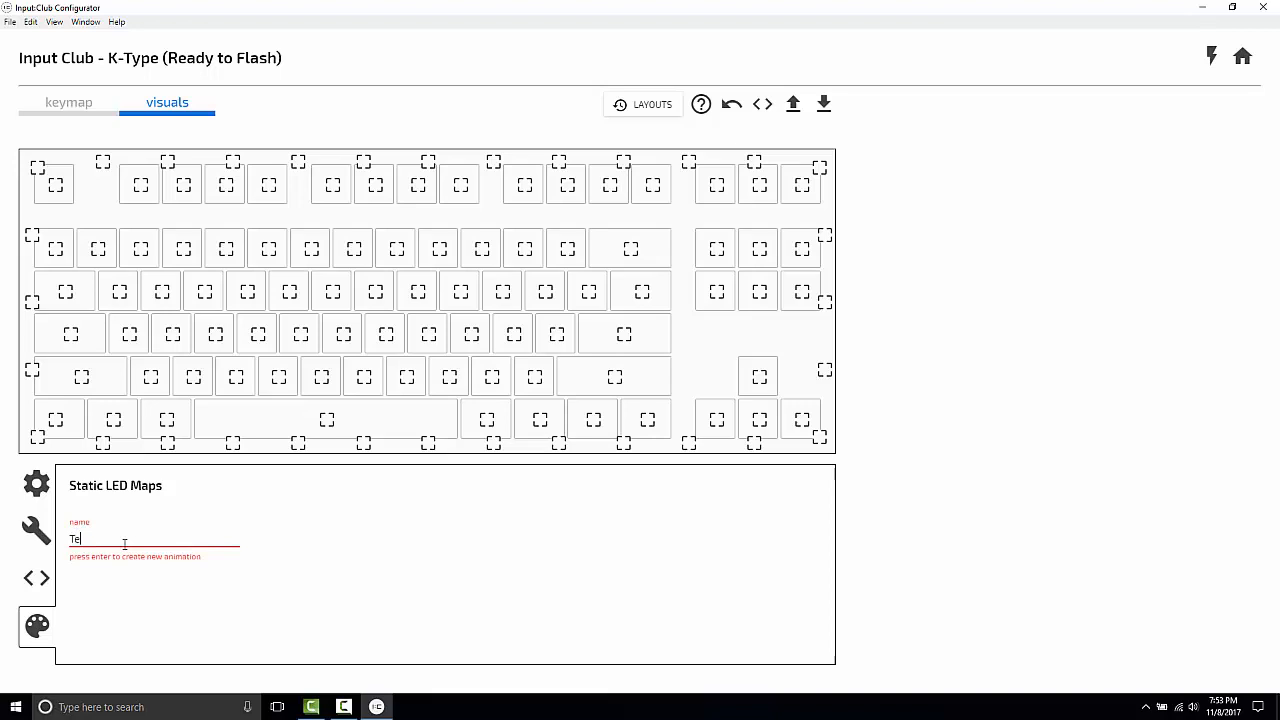
{"action": "type", "text": "st"}
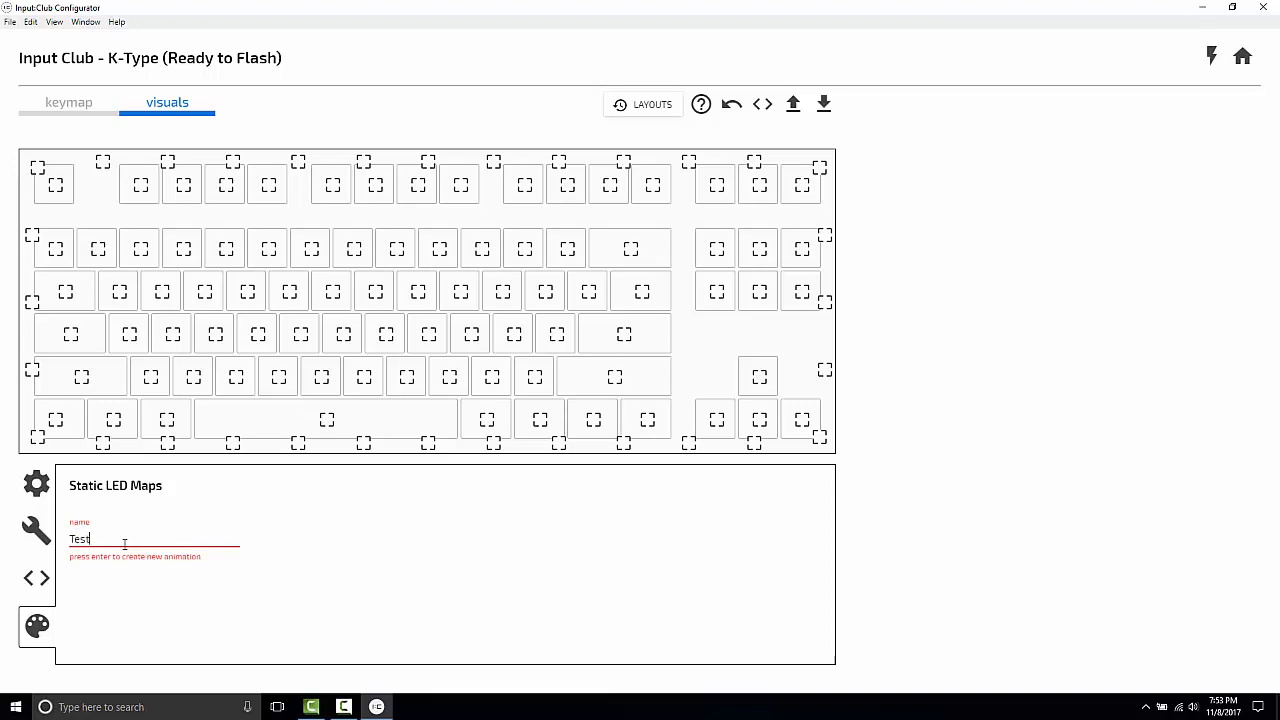
{"action": "key", "text": "enter"}
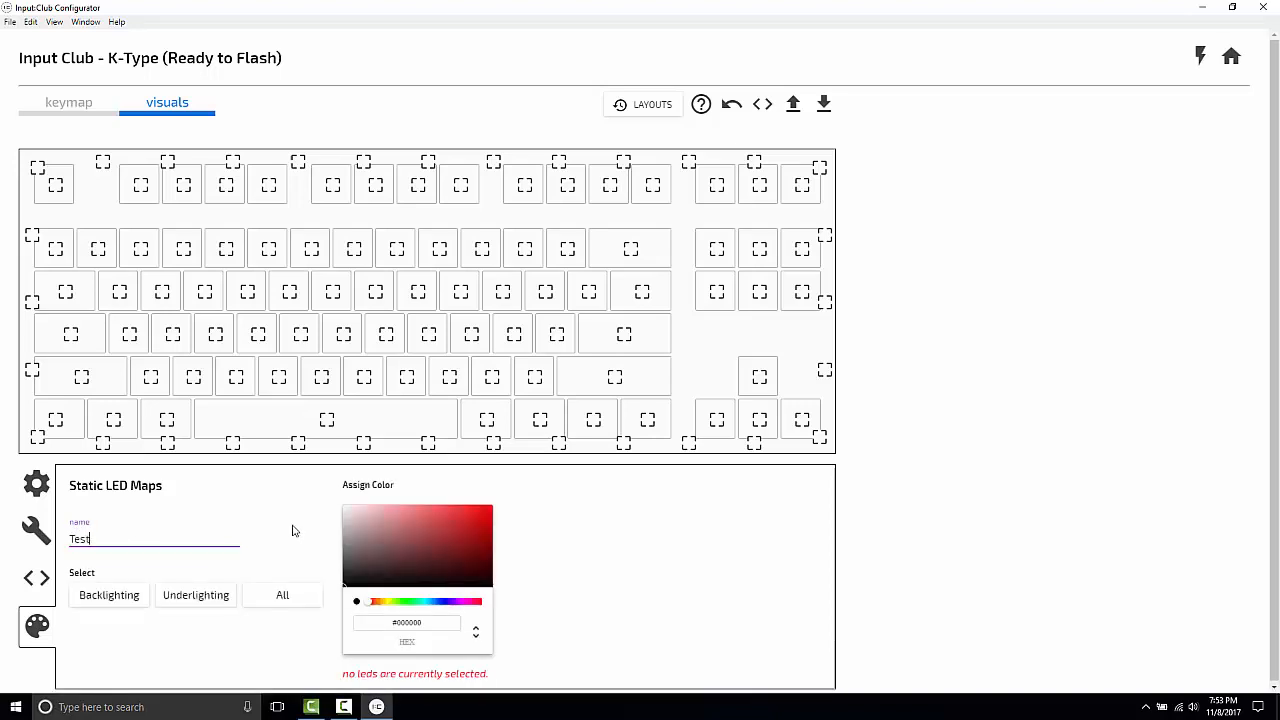
{"action": "mouse_move", "coordinate": [470, 560]}
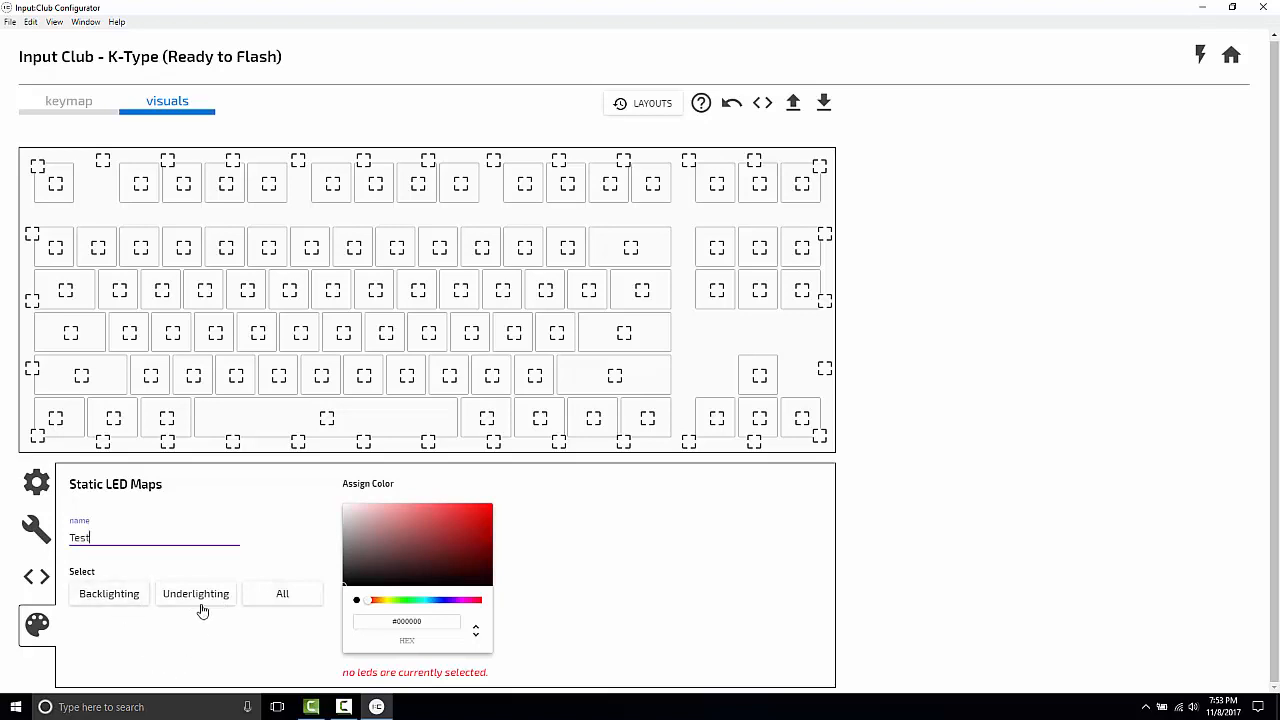
{"action": "left_click", "coordinate": [108, 594]}
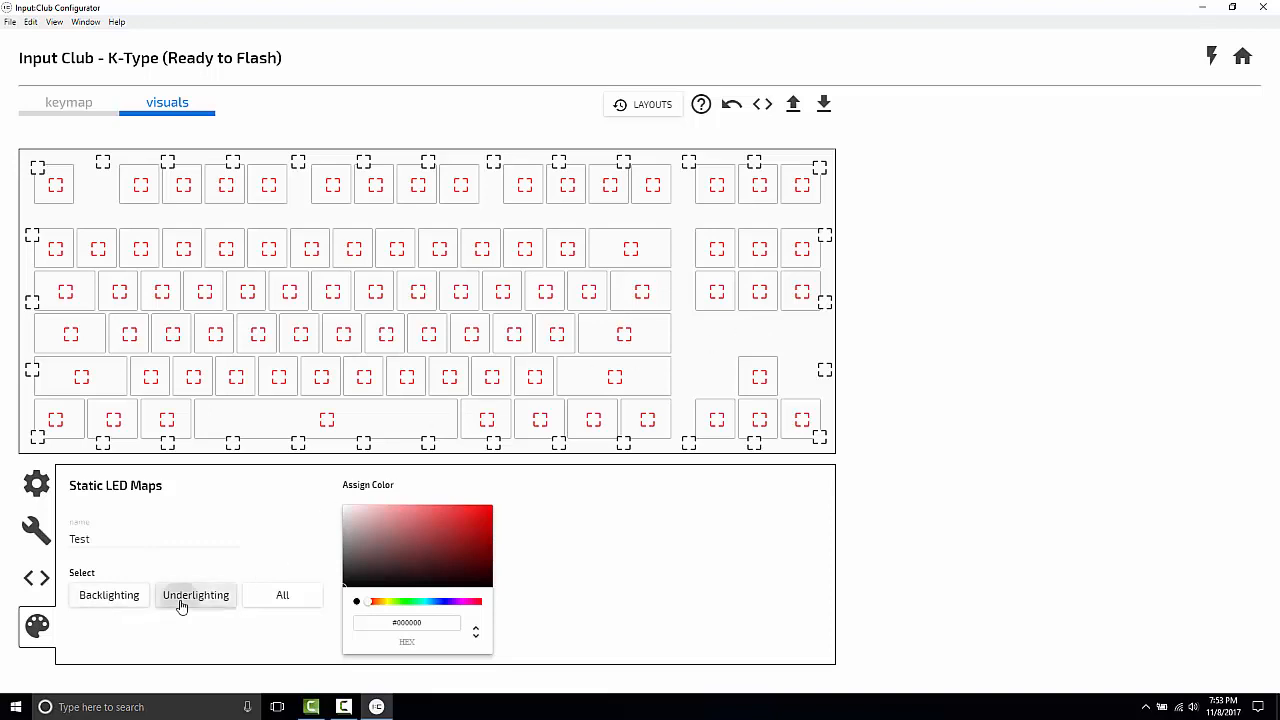
Select only the underlighting LEDs and colour them red.
{"action": "left_click", "coordinate": [195, 595]}
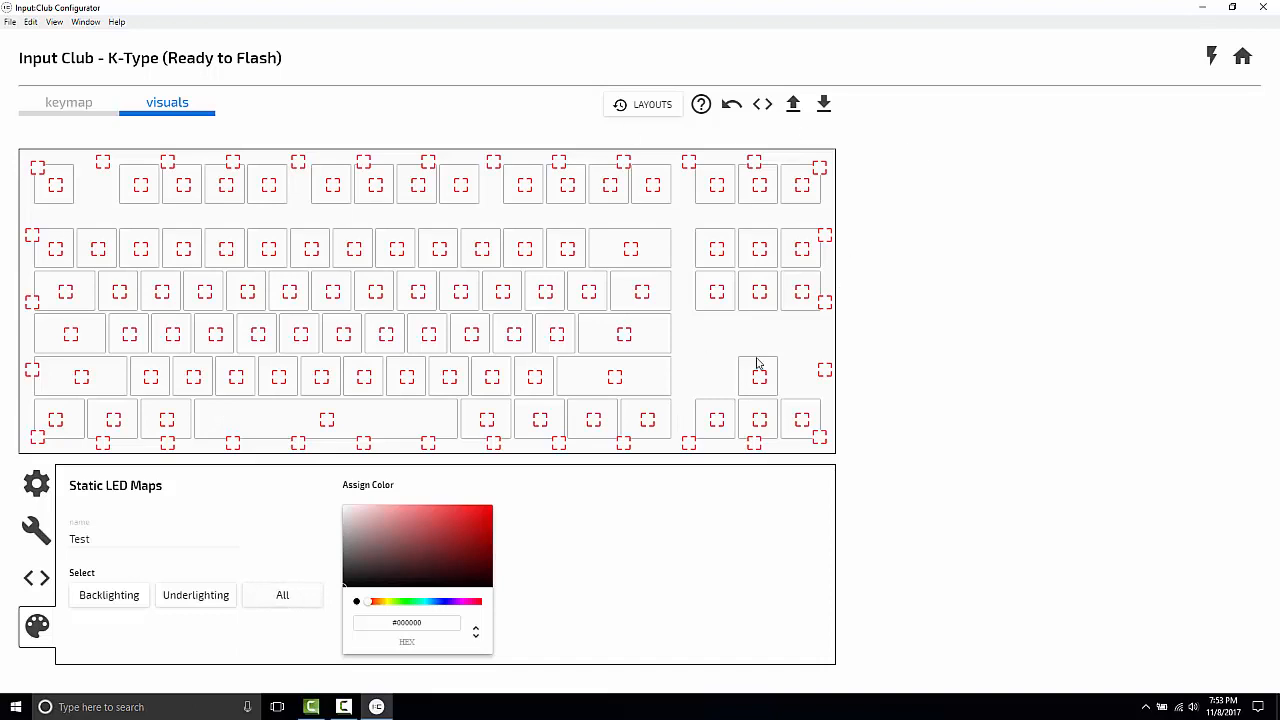
{"action": "mouse_move", "coordinate": [128, 626]}
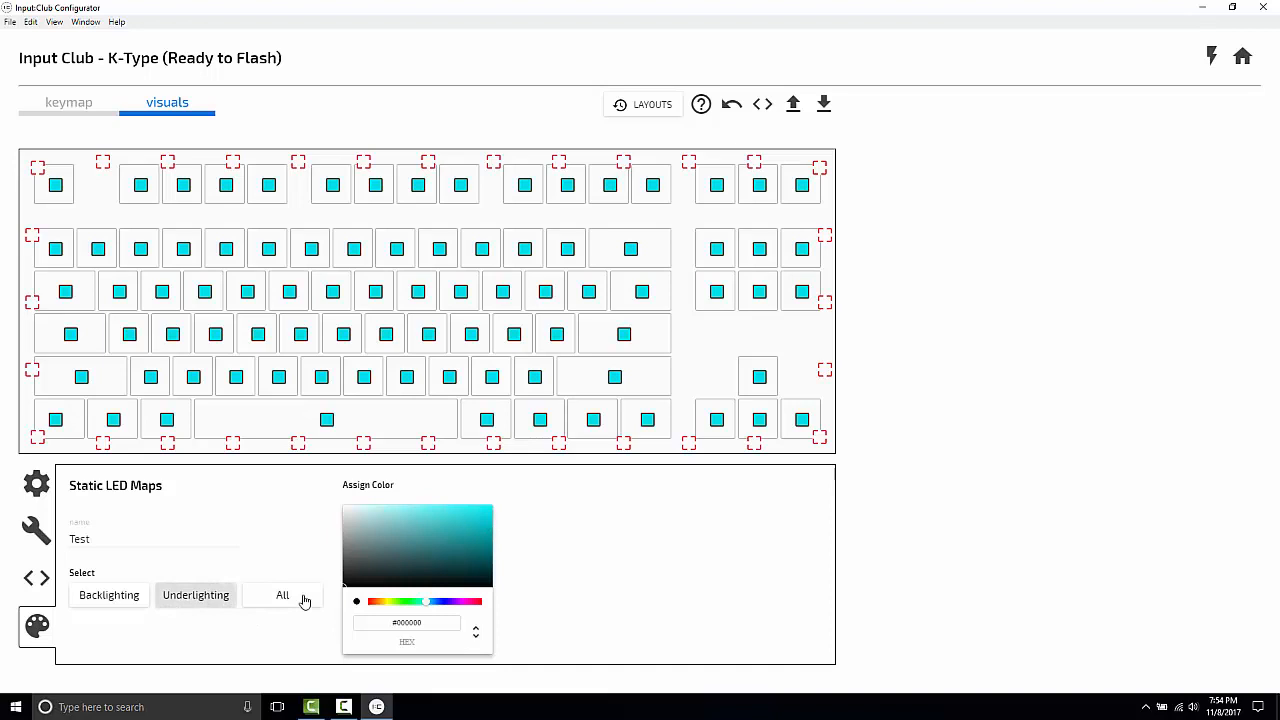
{"action": "left_click", "coordinate": [481, 527]}
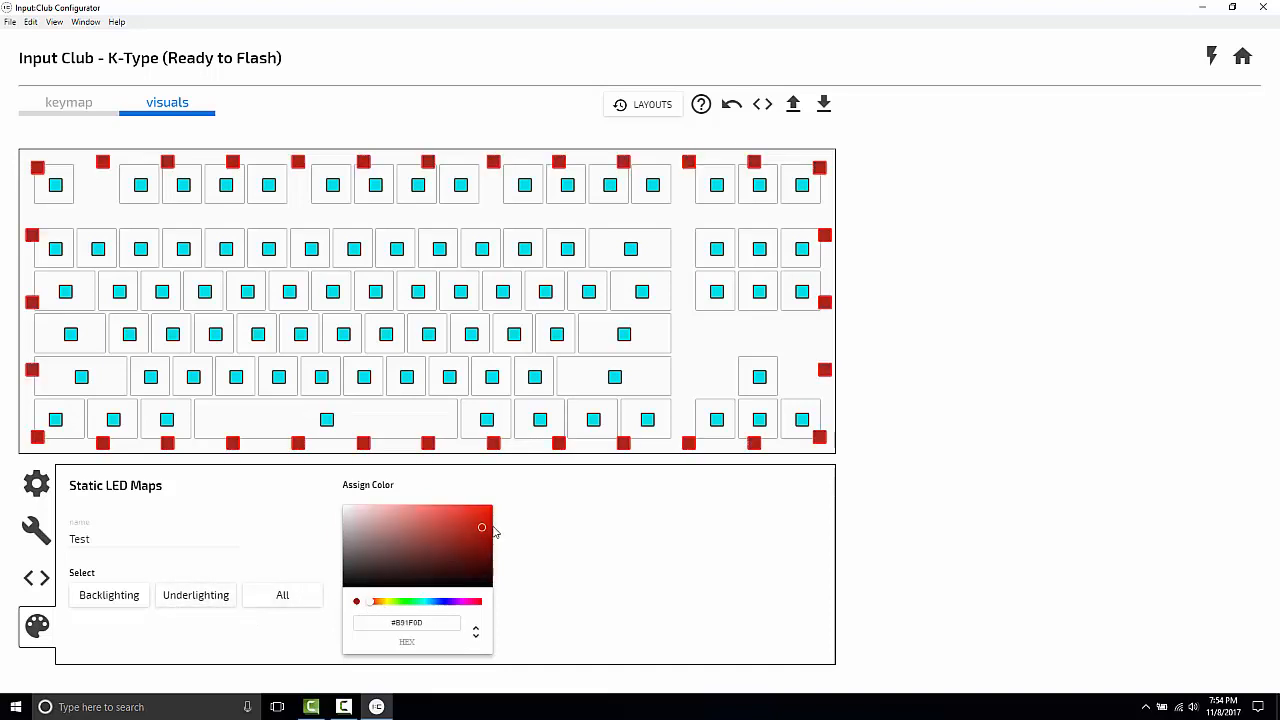
{"action": "left_click", "coordinate": [492, 528]}
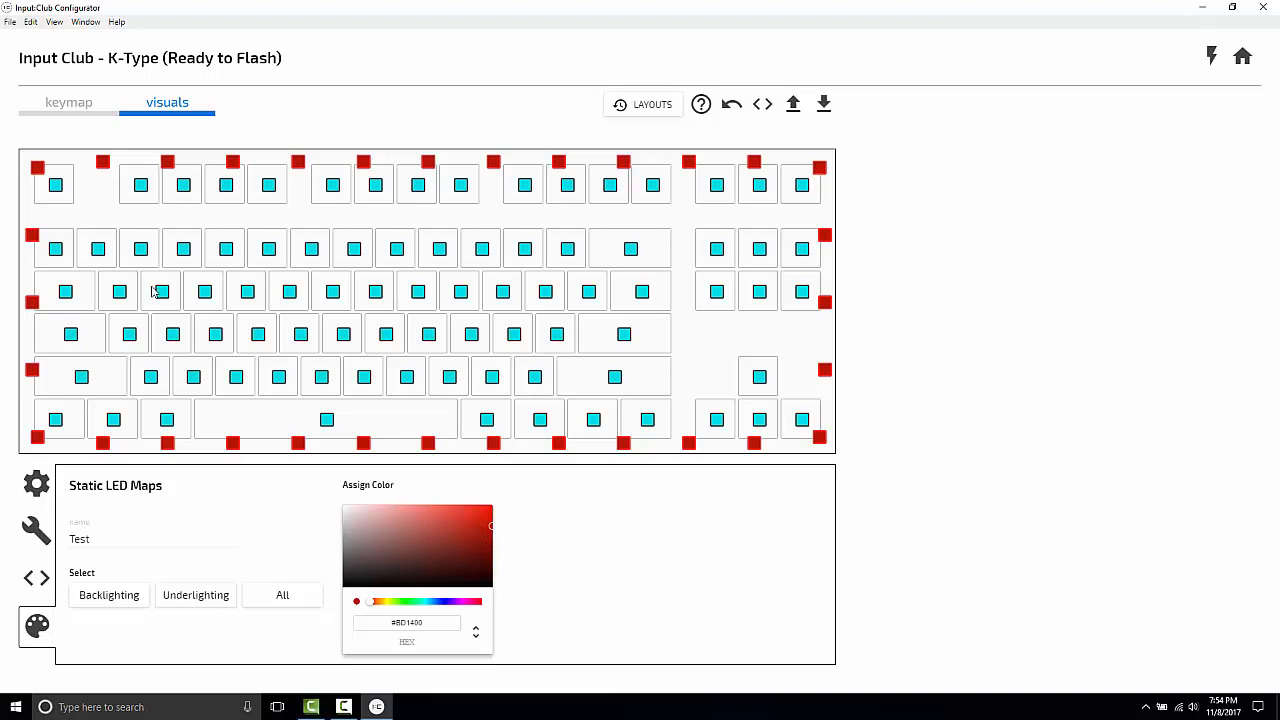
{"action": "mouse_move", "coordinate": [165, 293]}
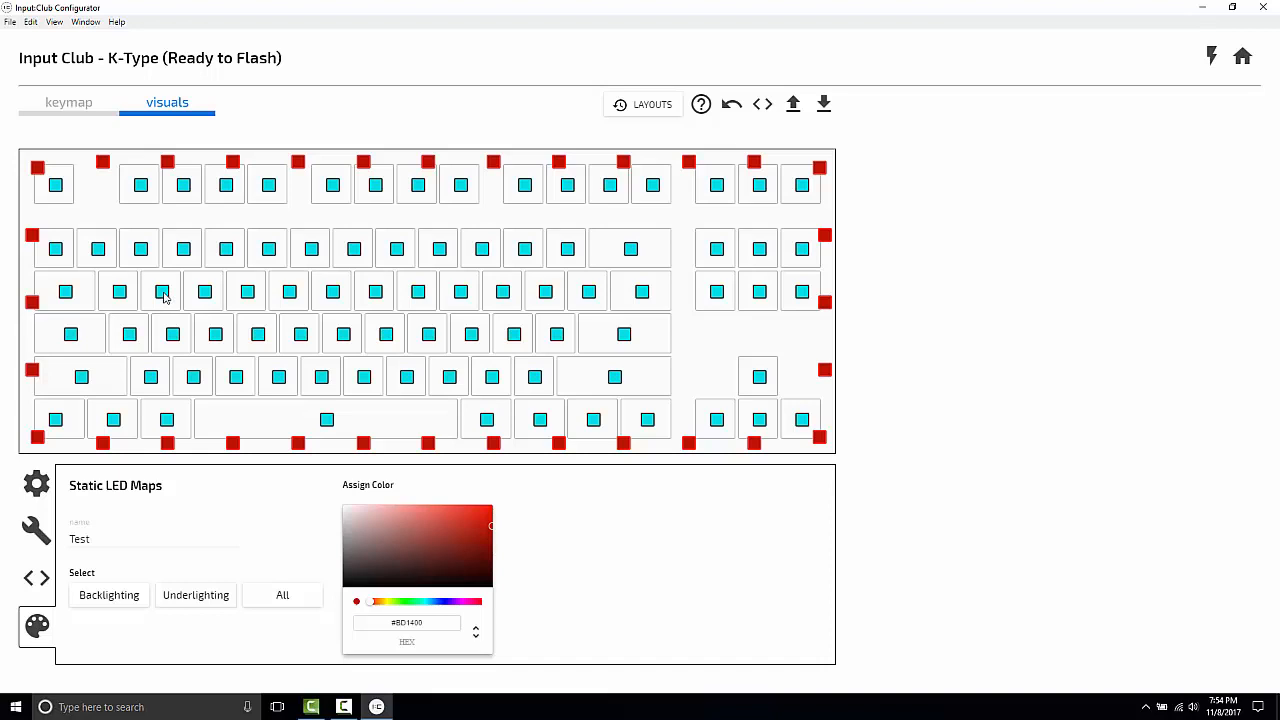
Colour the W, A, S and D key LEDs green, then clear the selection.
{"action": "left_click", "coordinate": [410, 601]}
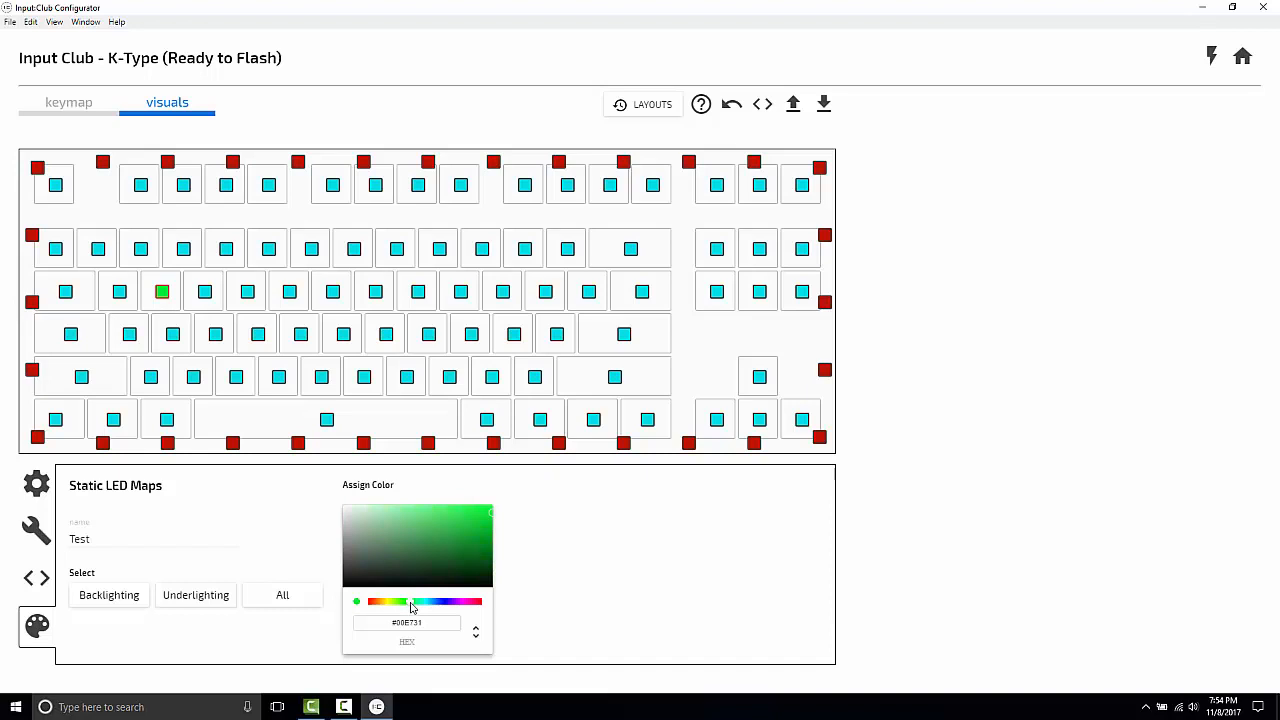
{"action": "left_click", "coordinate": [483, 543]}
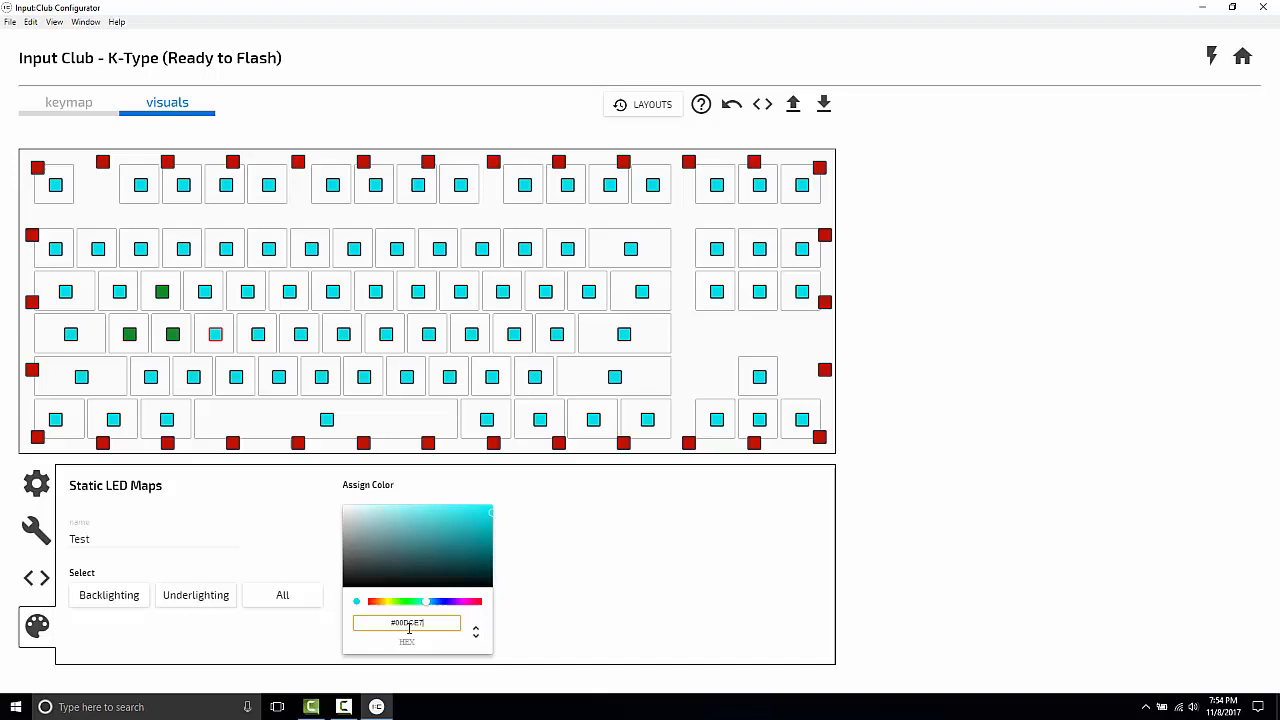
{"action": "left_click", "coordinate": [472, 542]}
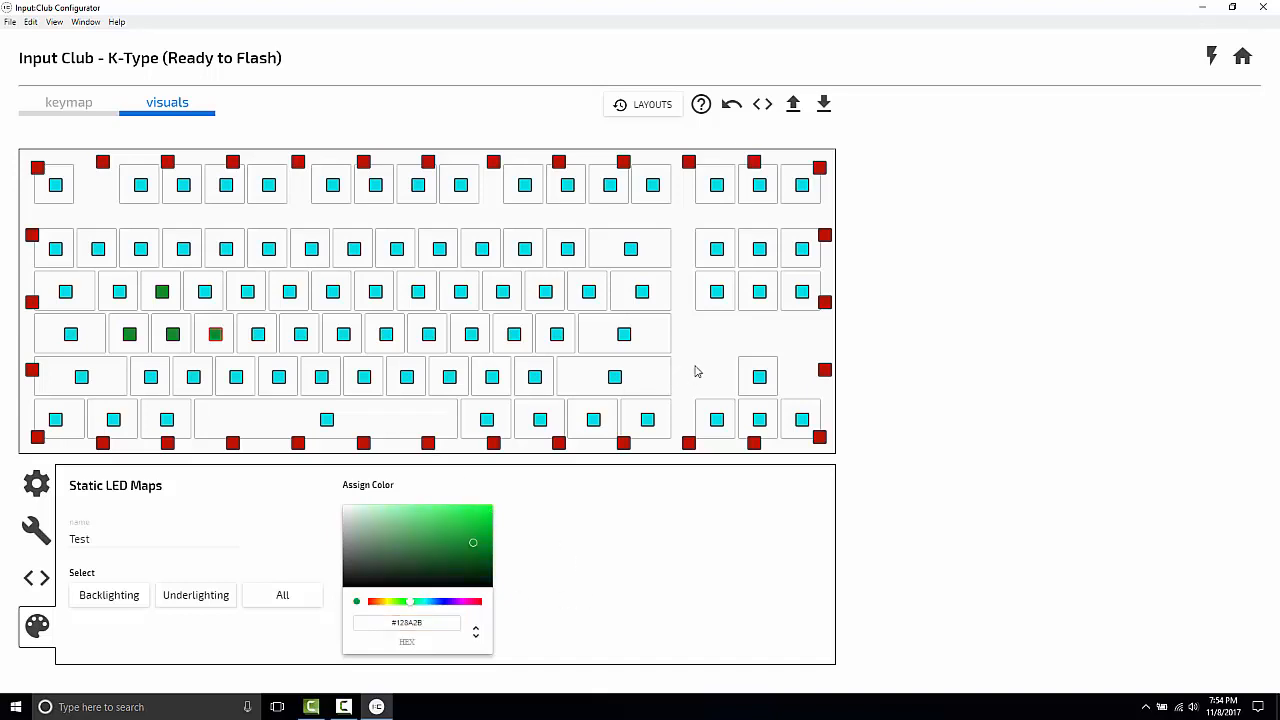
{"action": "left_click", "coordinate": [215, 334]}
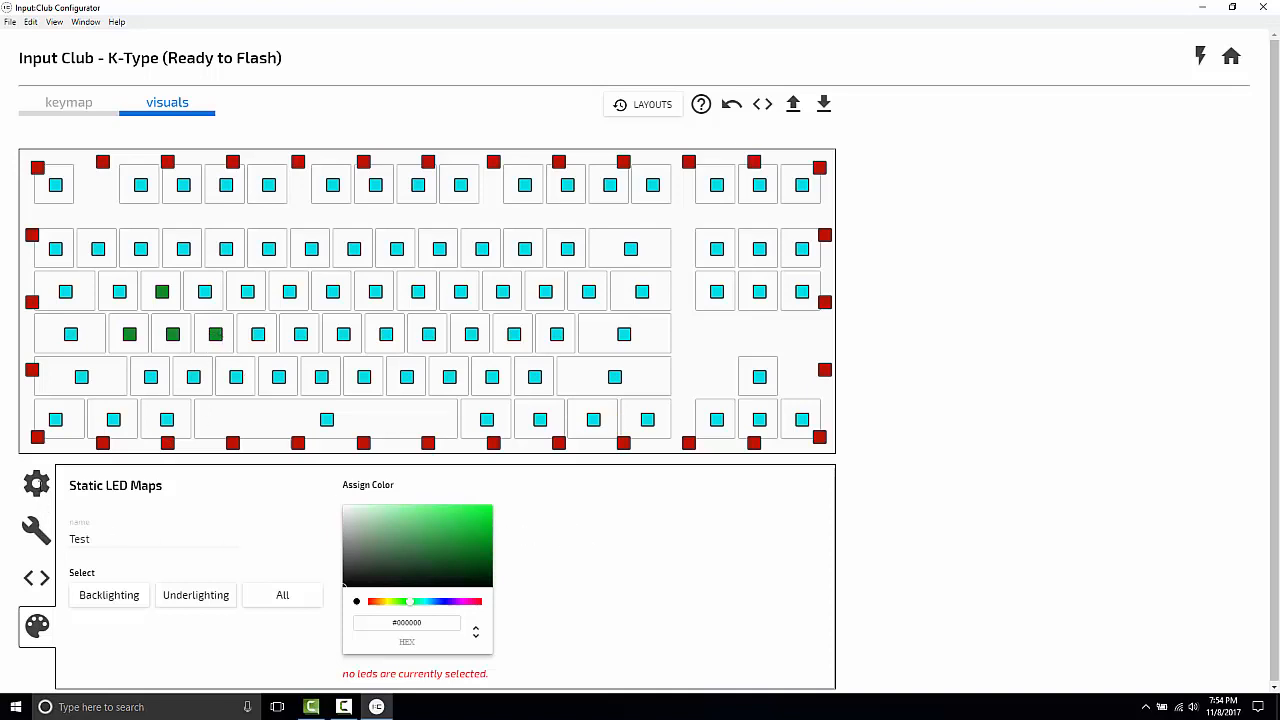
Turn on Auto-start for the Test map in Manage Visualizations.
{"action": "left_click", "coordinate": [37, 484]}
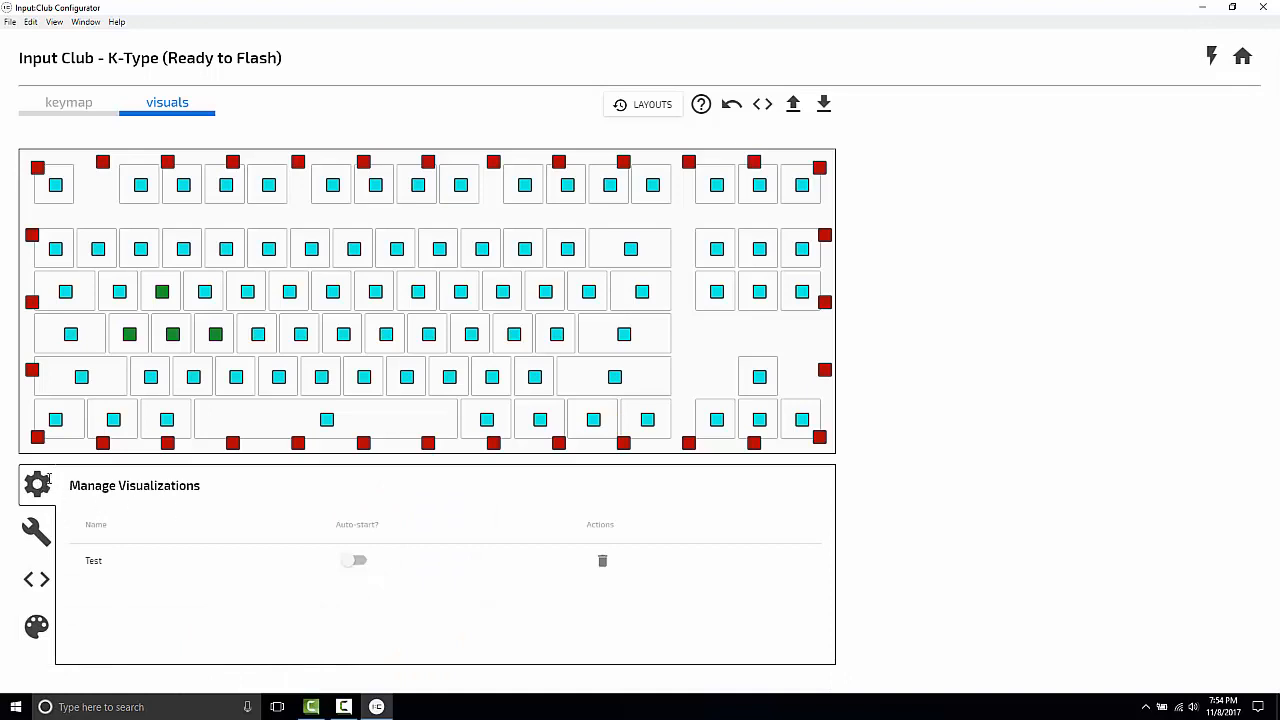
{"action": "mouse_move", "coordinate": [313, 570]}
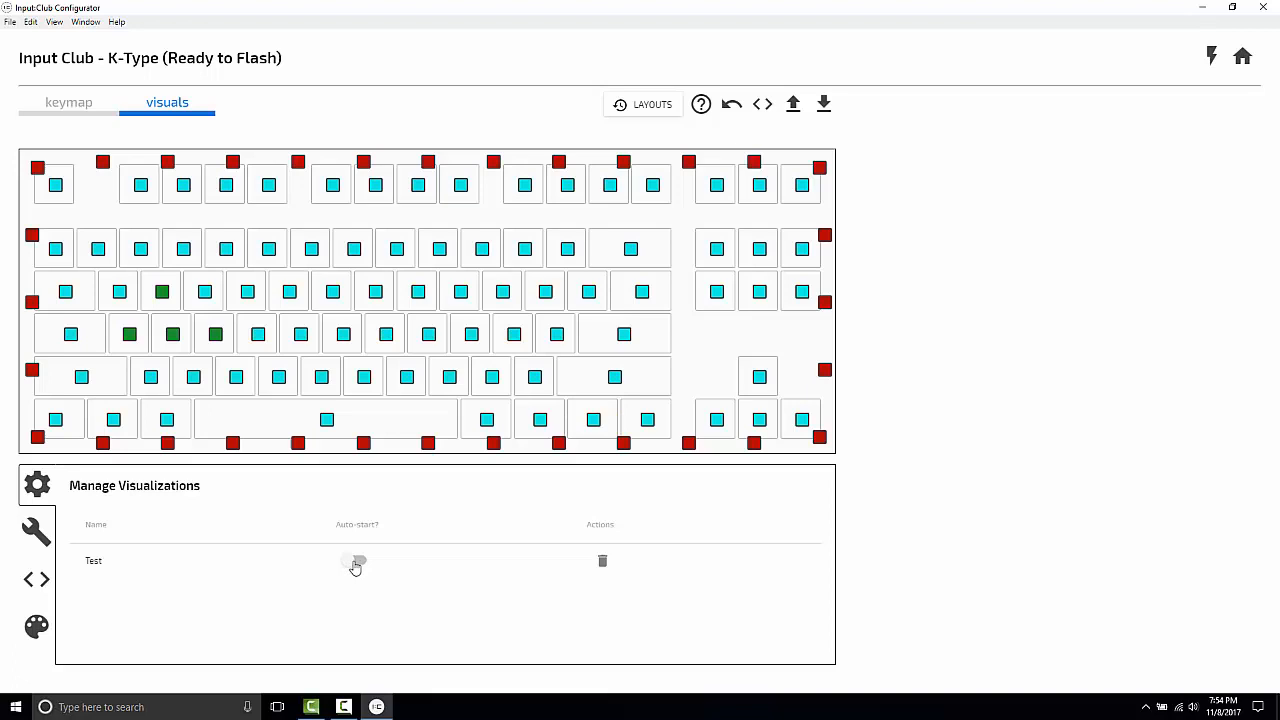
{"action": "left_click", "coordinate": [354, 561]}
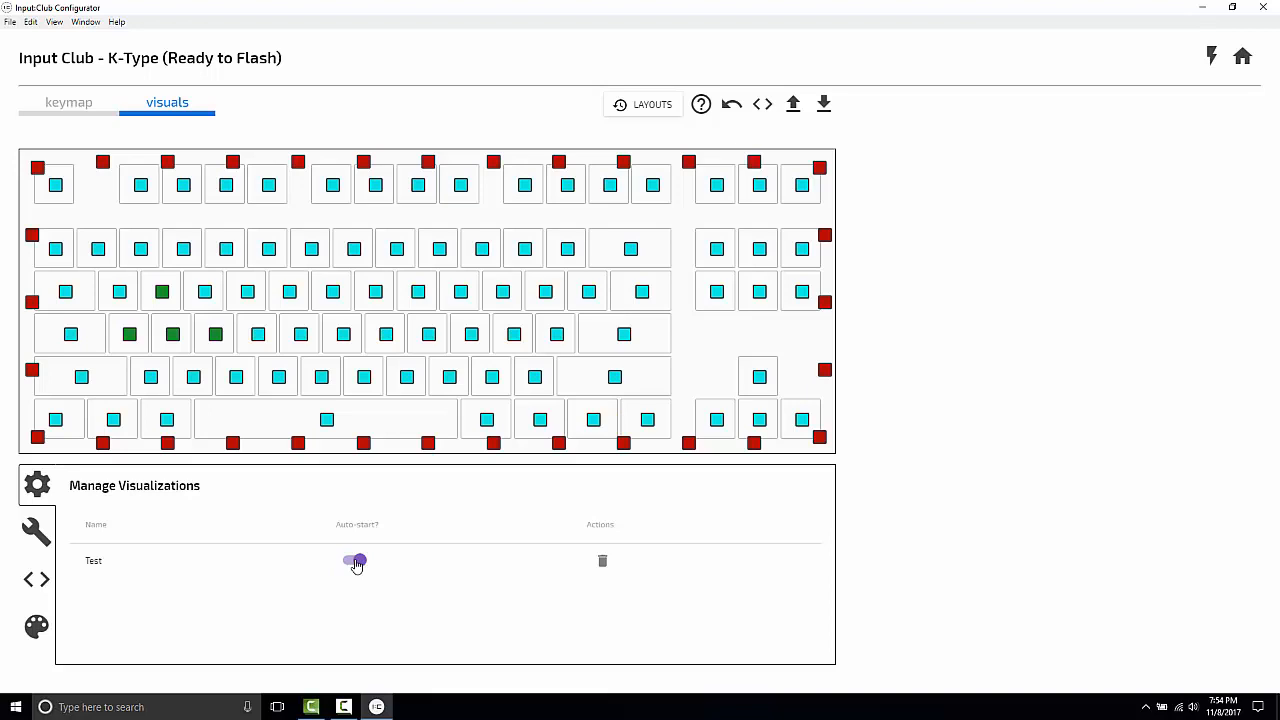
{"action": "left_click", "coordinate": [355, 560]}
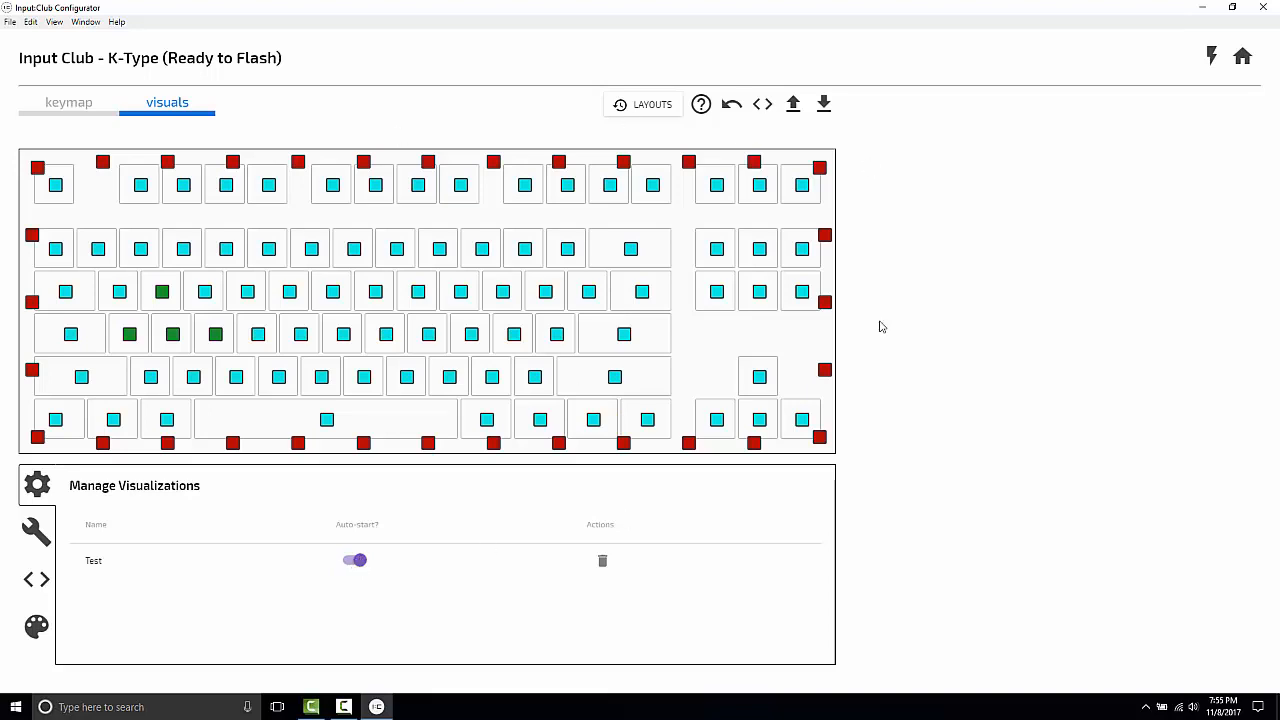
{"action": "mouse_move", "coordinate": [701, 300]}
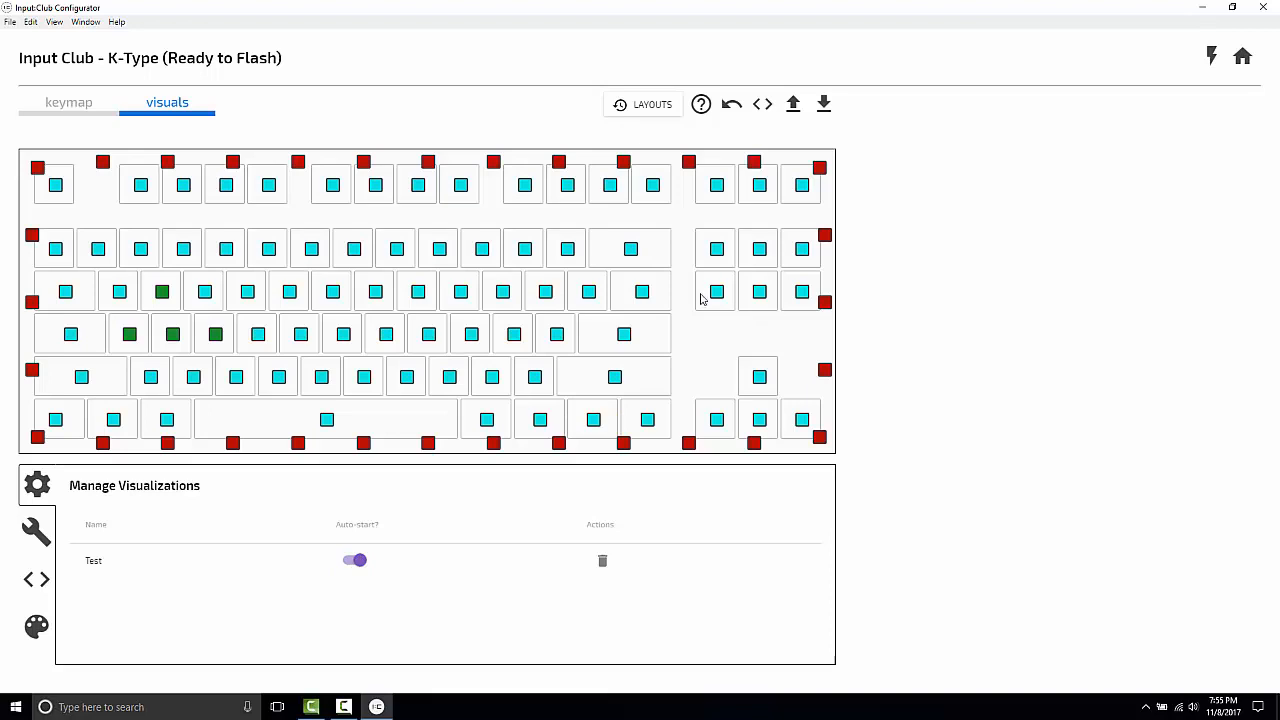
{"action": "mouse_move", "coordinate": [457, 85]}
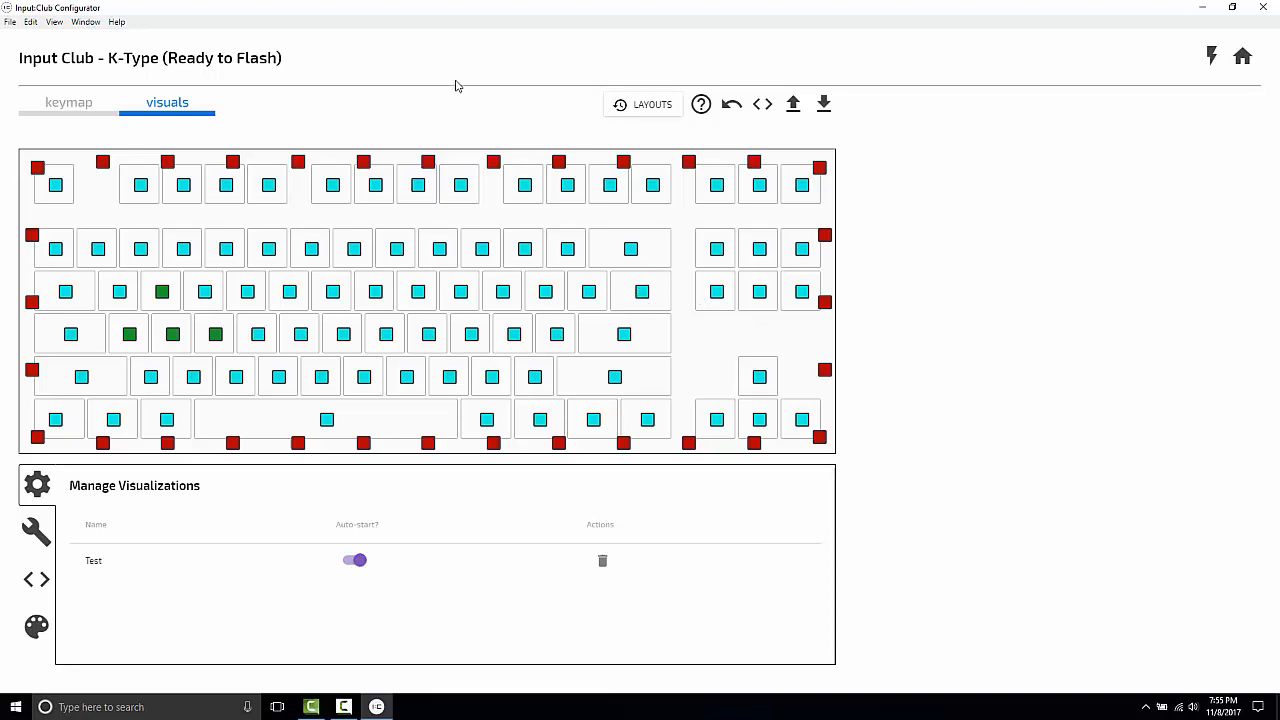
{"action": "mouse_move", "coordinate": [823, 104]}
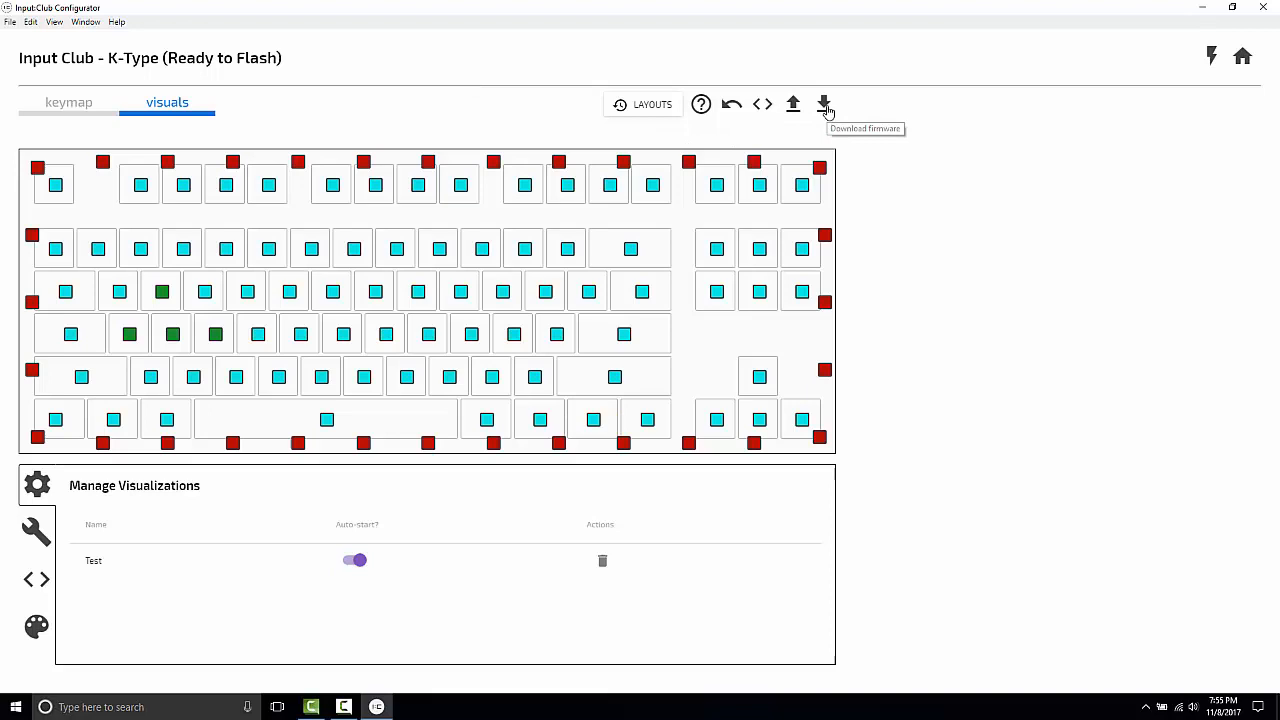
Download the built firmware and start flashing it to the K-Type.
{"action": "left_click", "coordinate": [824, 103]}
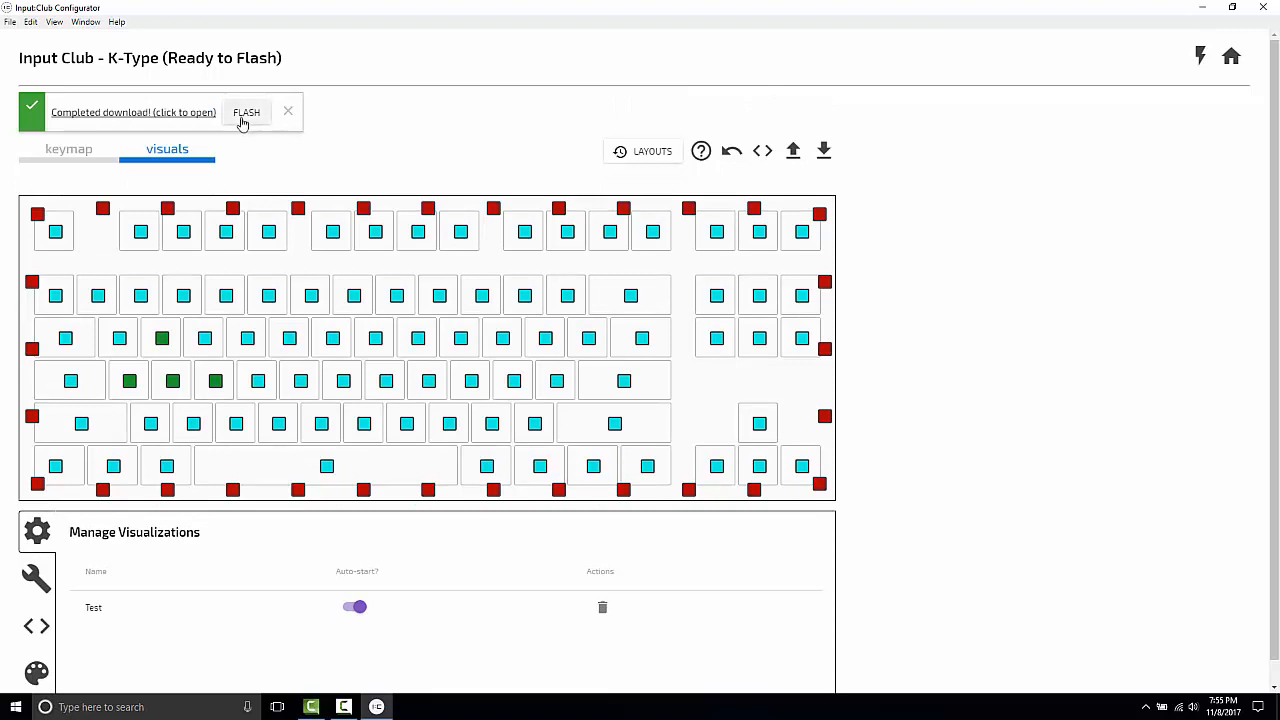
{"action": "left_click", "coordinate": [246, 112]}
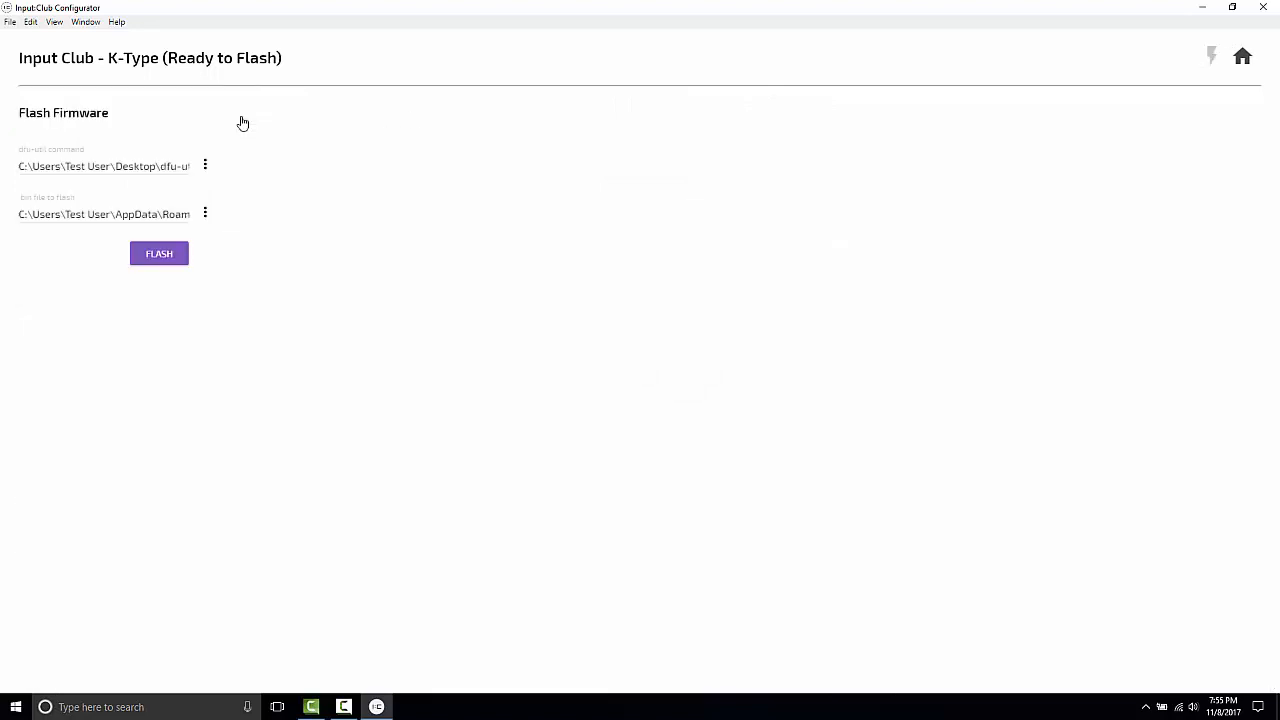
{"action": "mouse_move", "coordinate": [264, 135]}
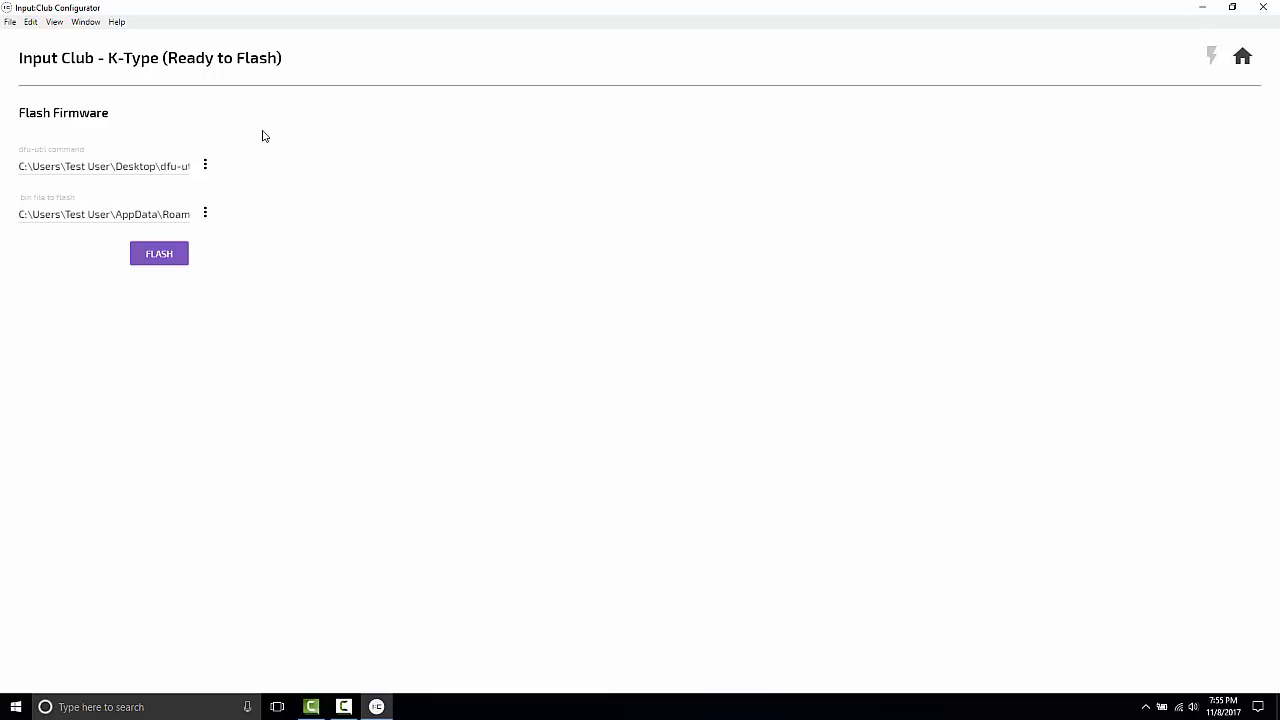
{"action": "mouse_move", "coordinate": [247, 141]}
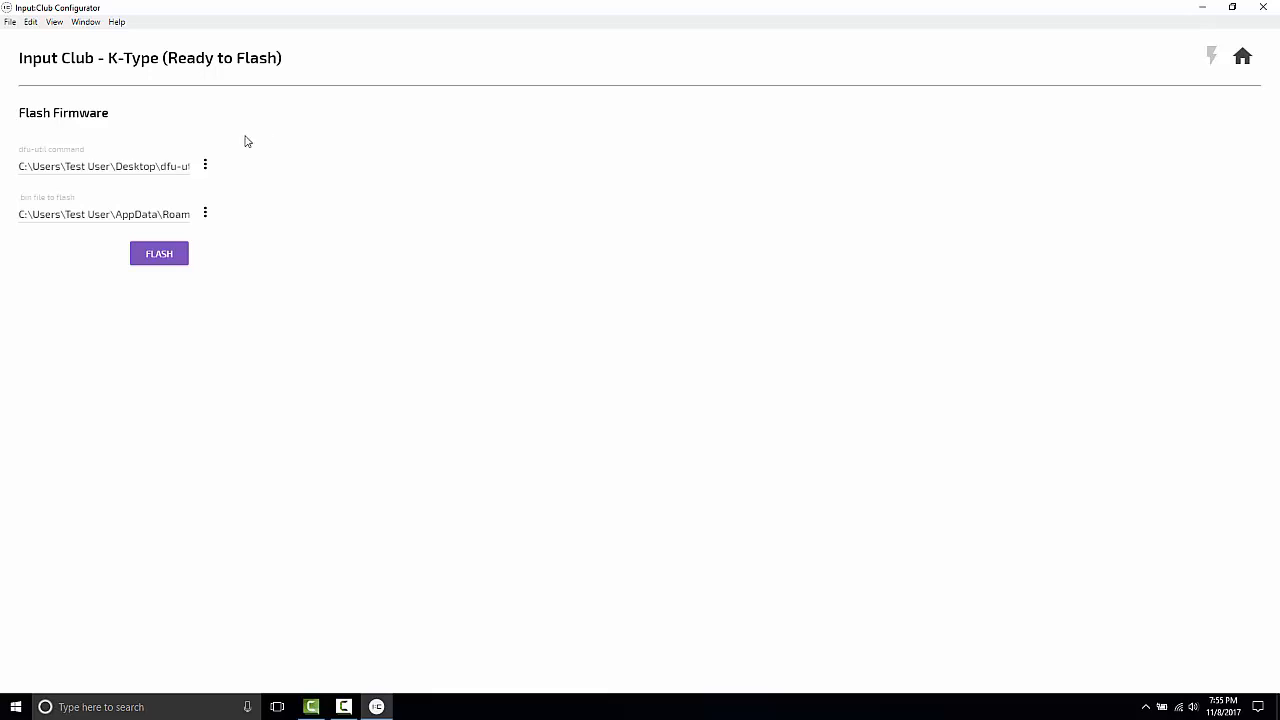
{"action": "left_click", "coordinate": [159, 253]}
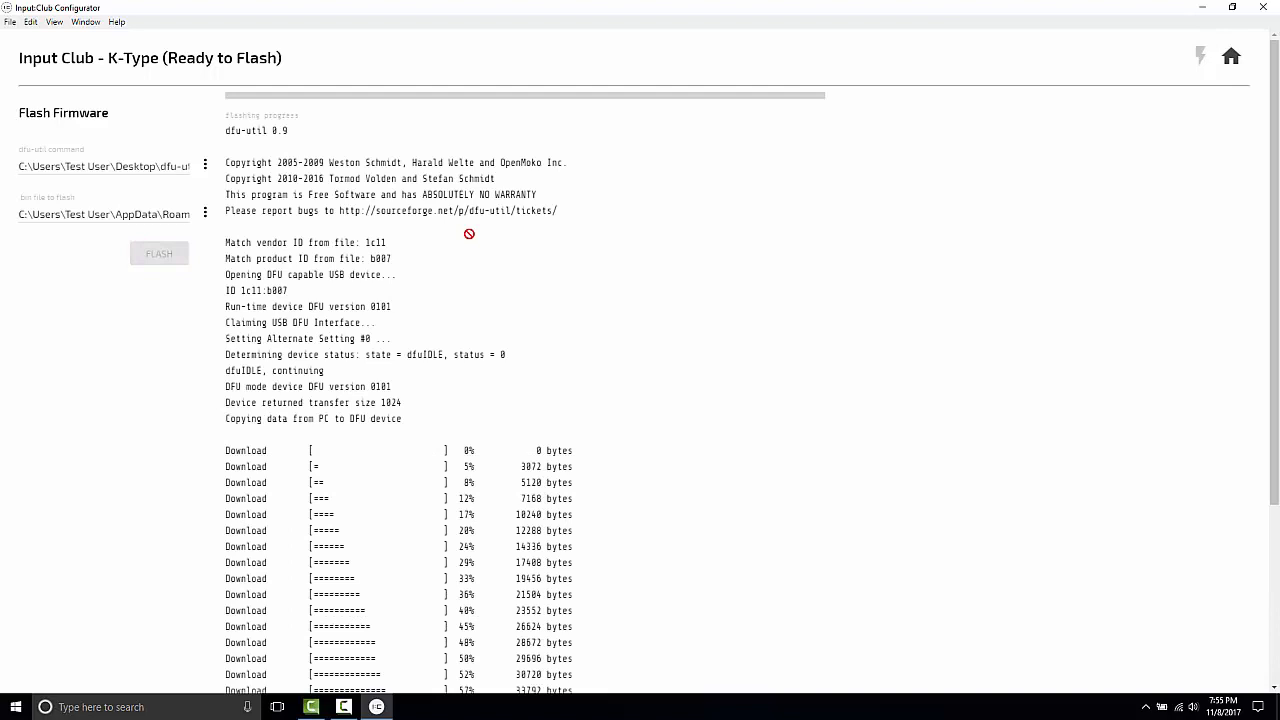